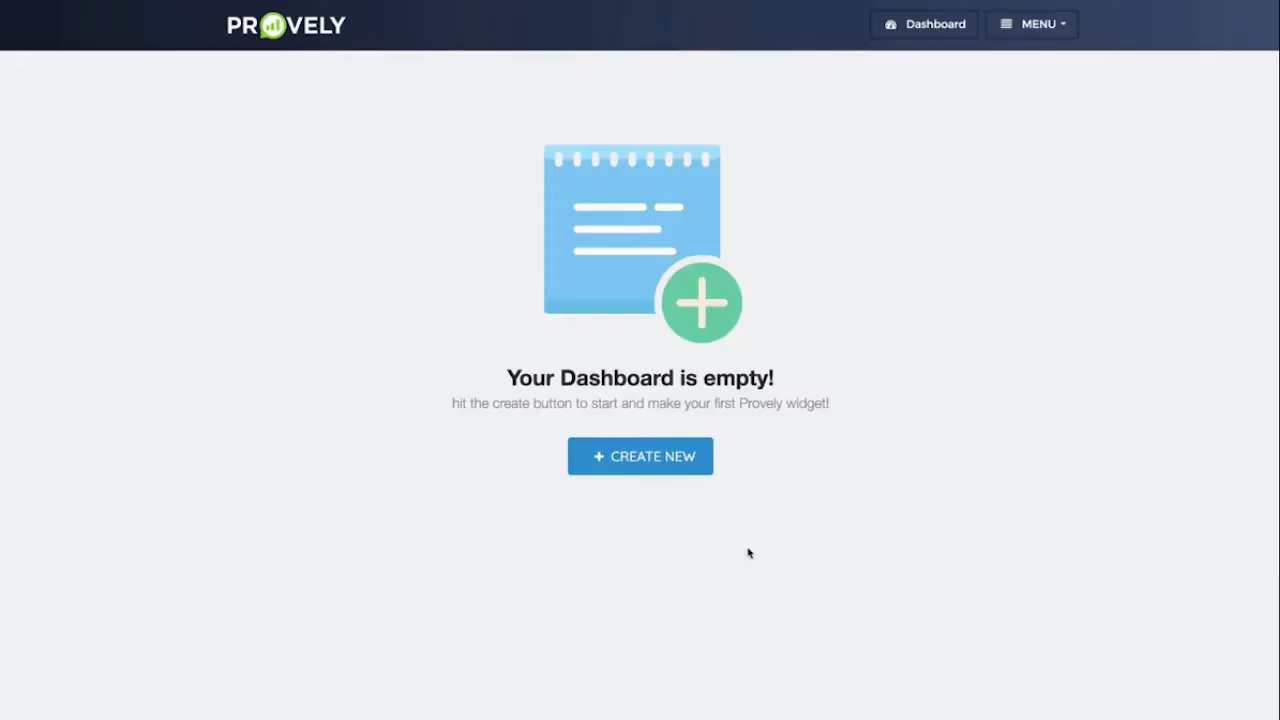
mouse_move(736, 536)
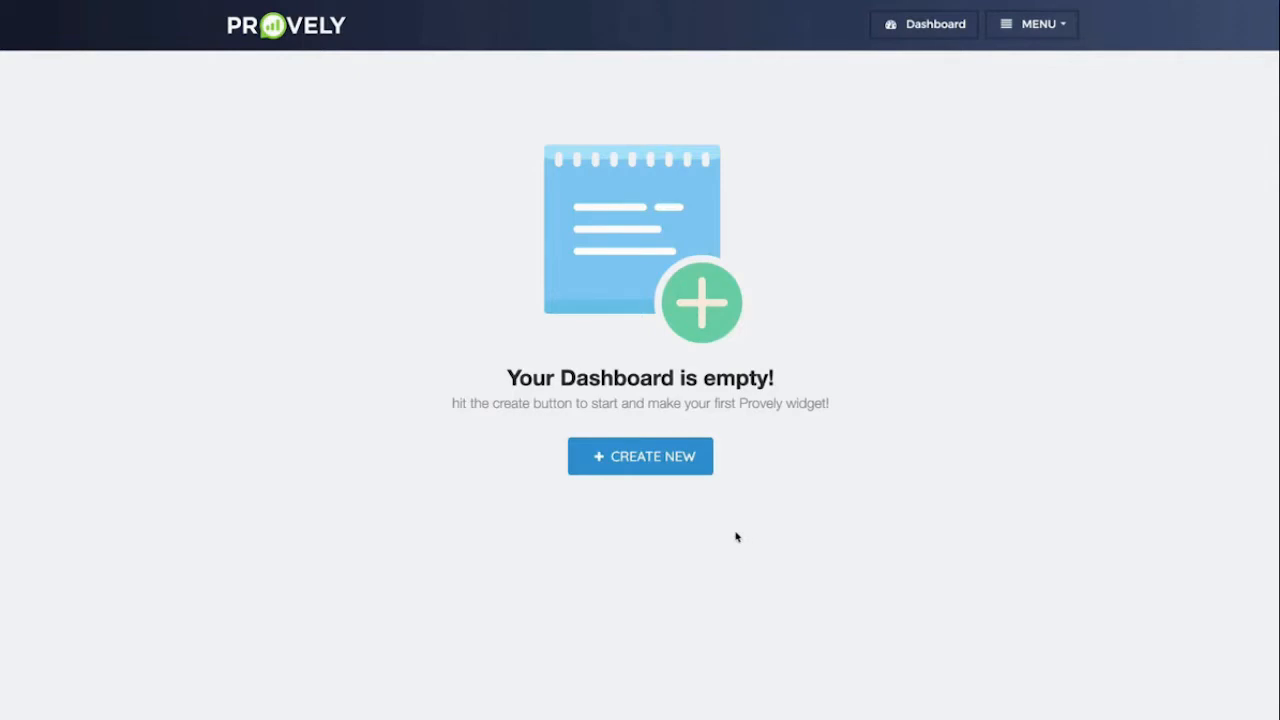
mouse_move(728, 528)
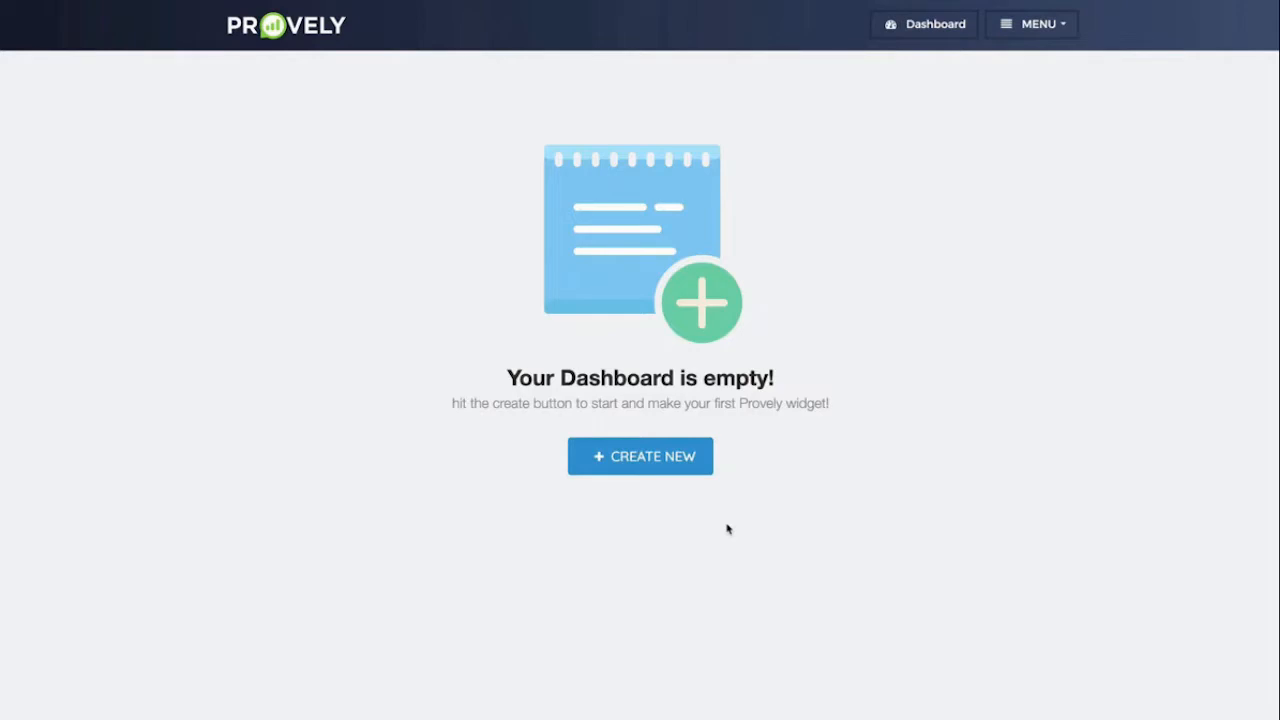
mouse_move(668, 484)
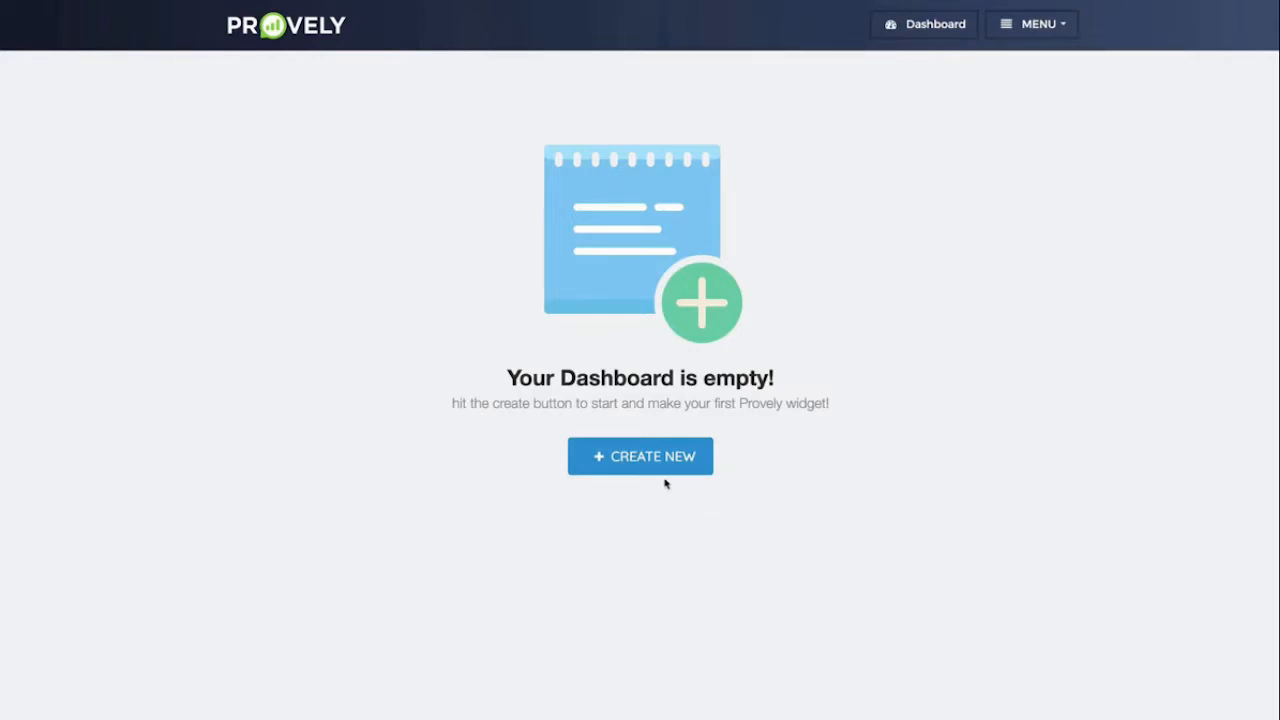
- Create a new widget with launchmadness.com as the display domain
click(640, 456)
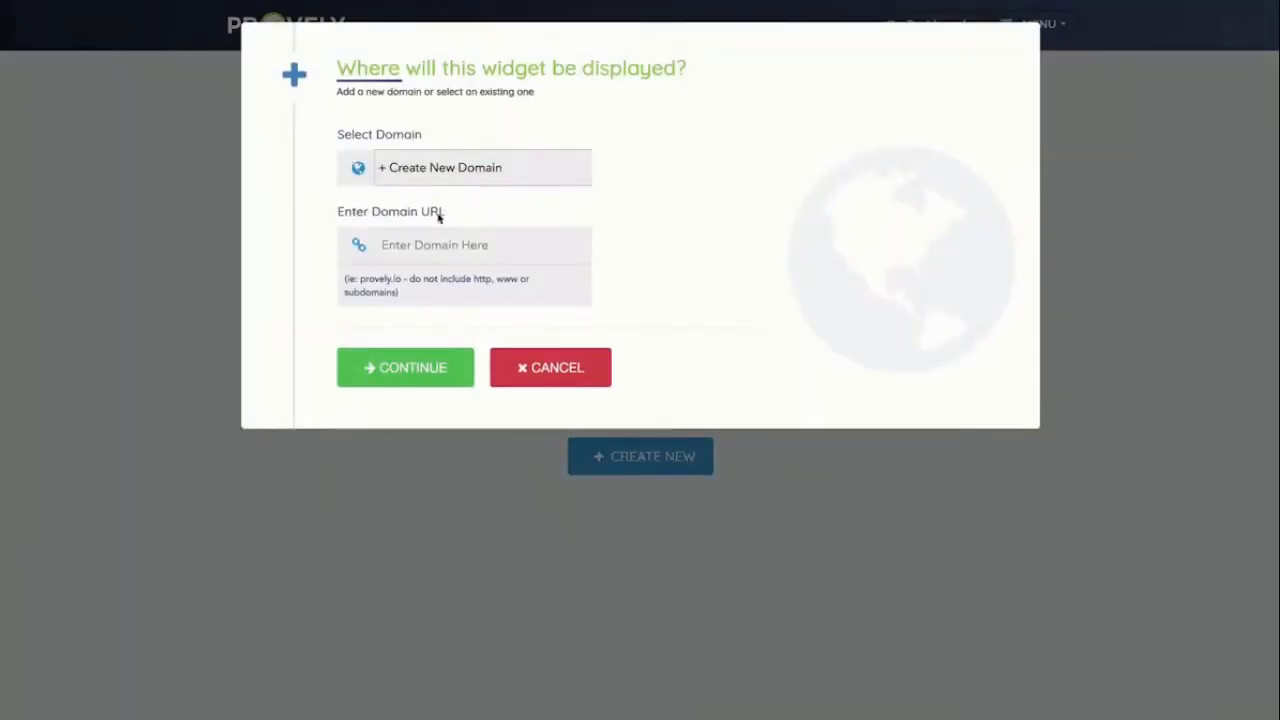
click(464, 244)
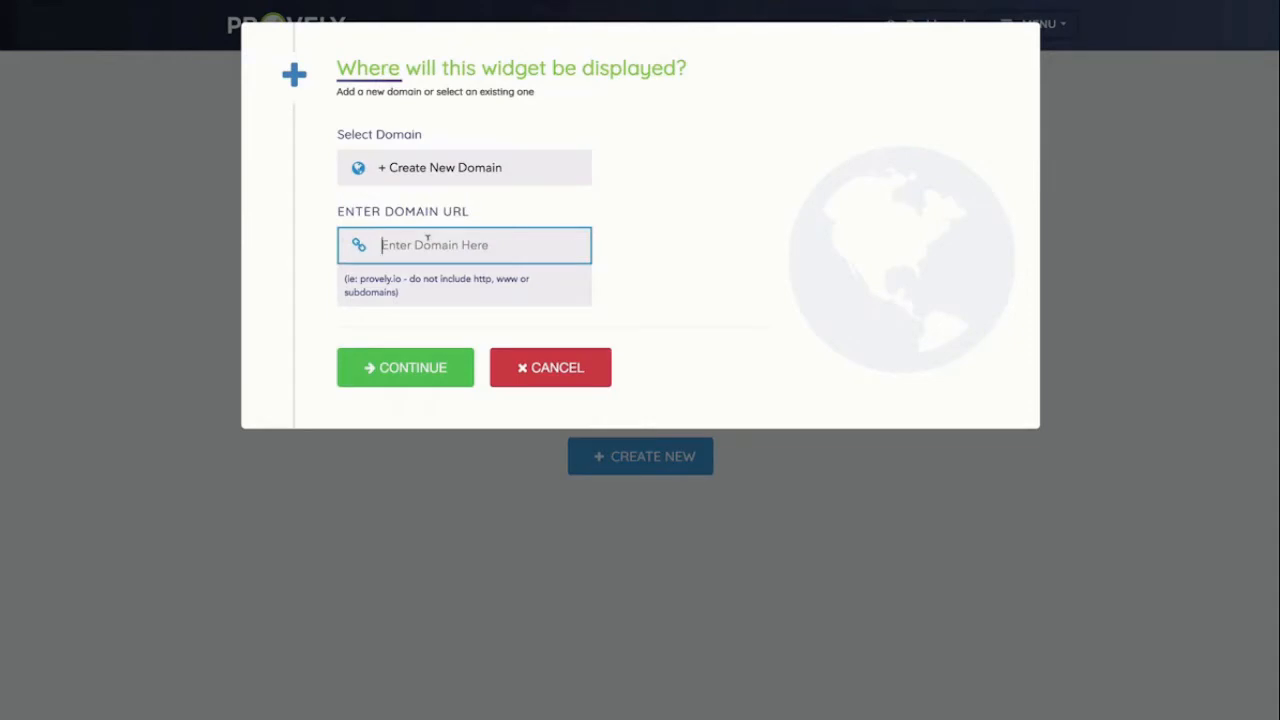
text(di)
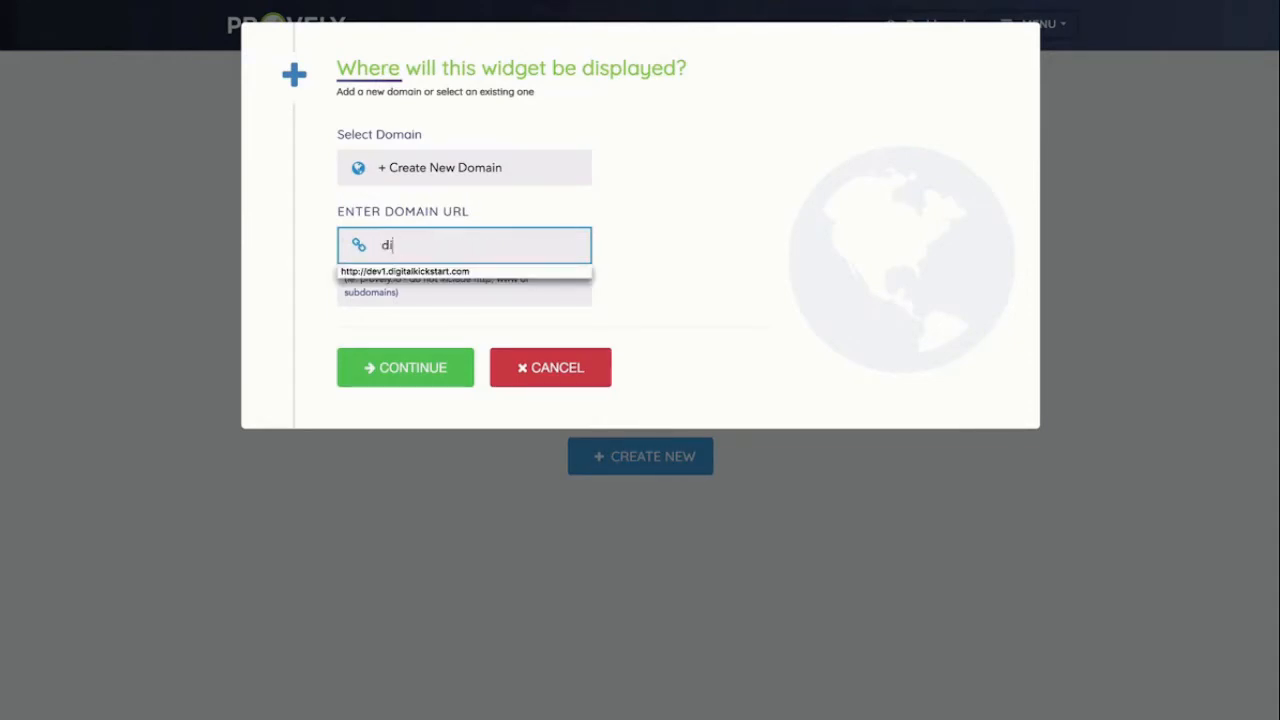
text(launchmad)
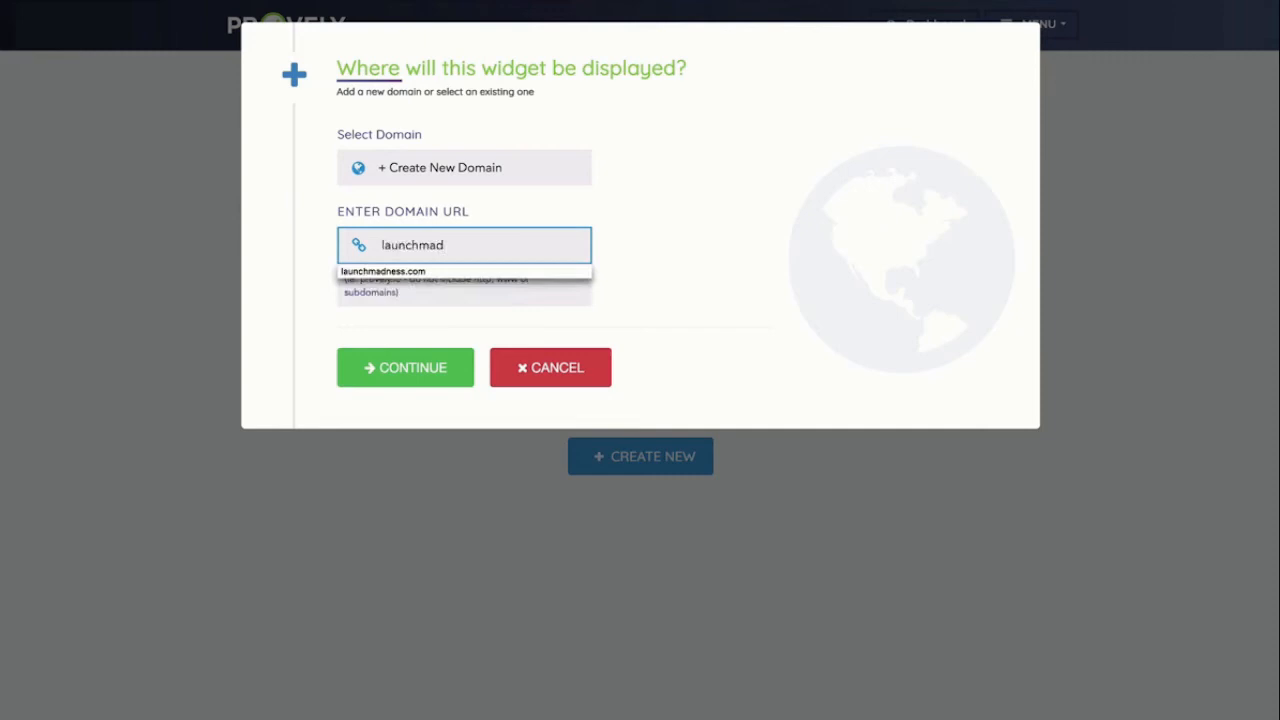
click(384, 272)
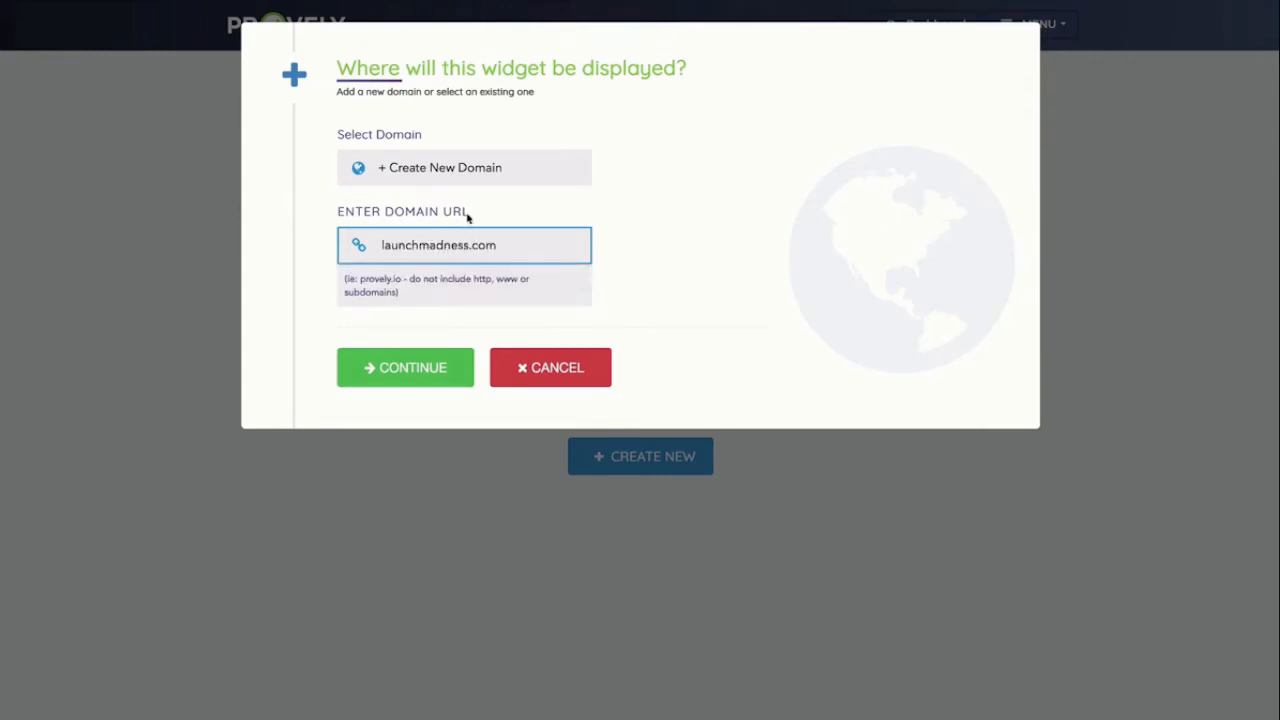
mouse_move(404, 376)
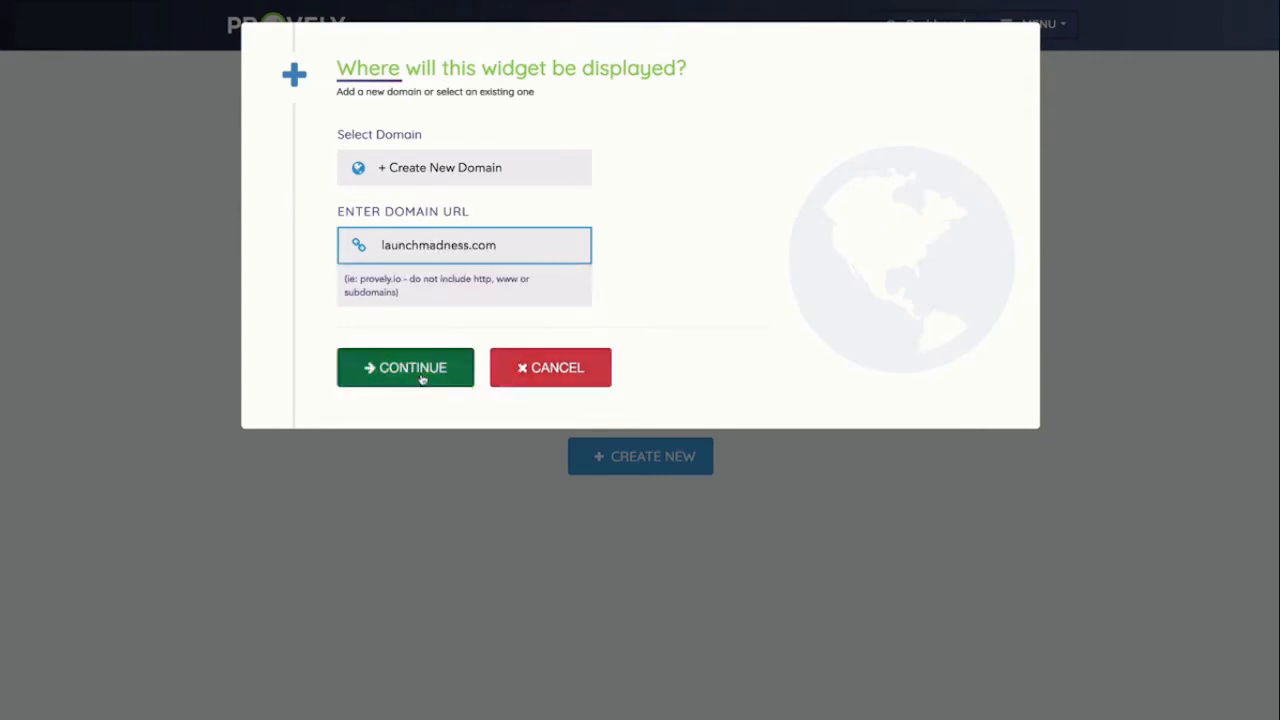
- Confirm the domain, name the campaign 'Demo' and keep English as its language
click(404, 368)
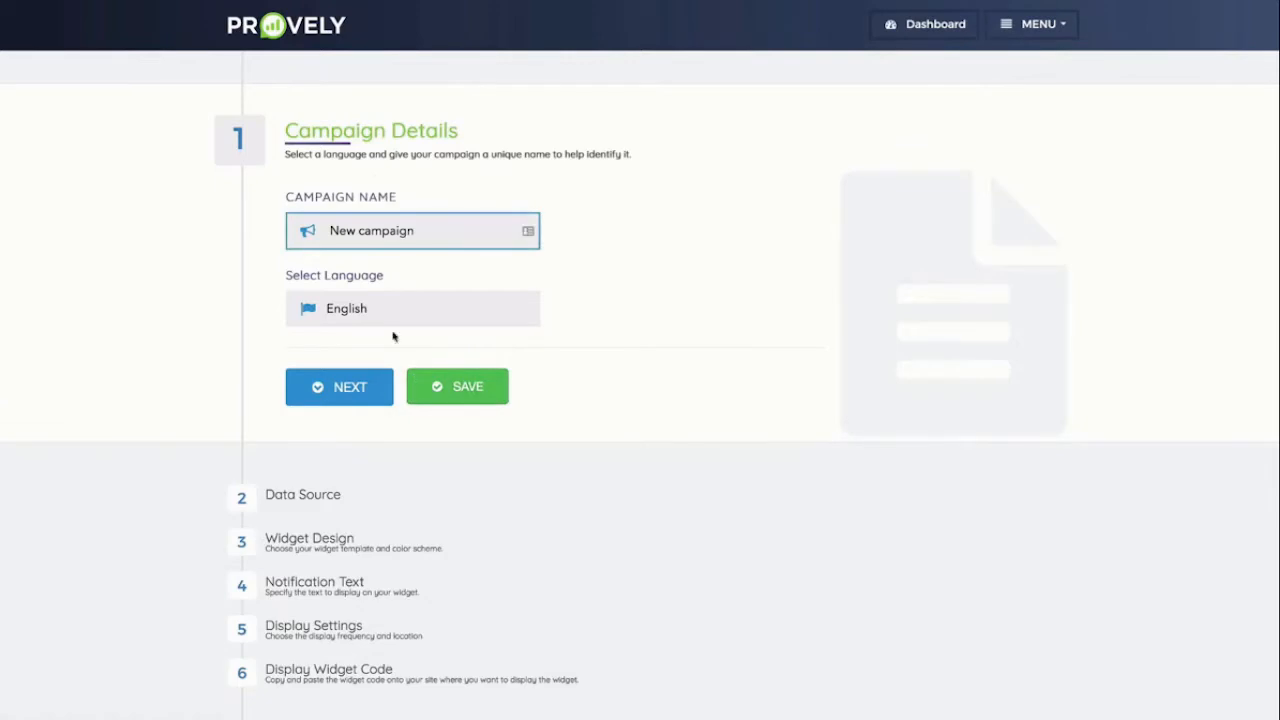
click(412, 230)
text(Demo)
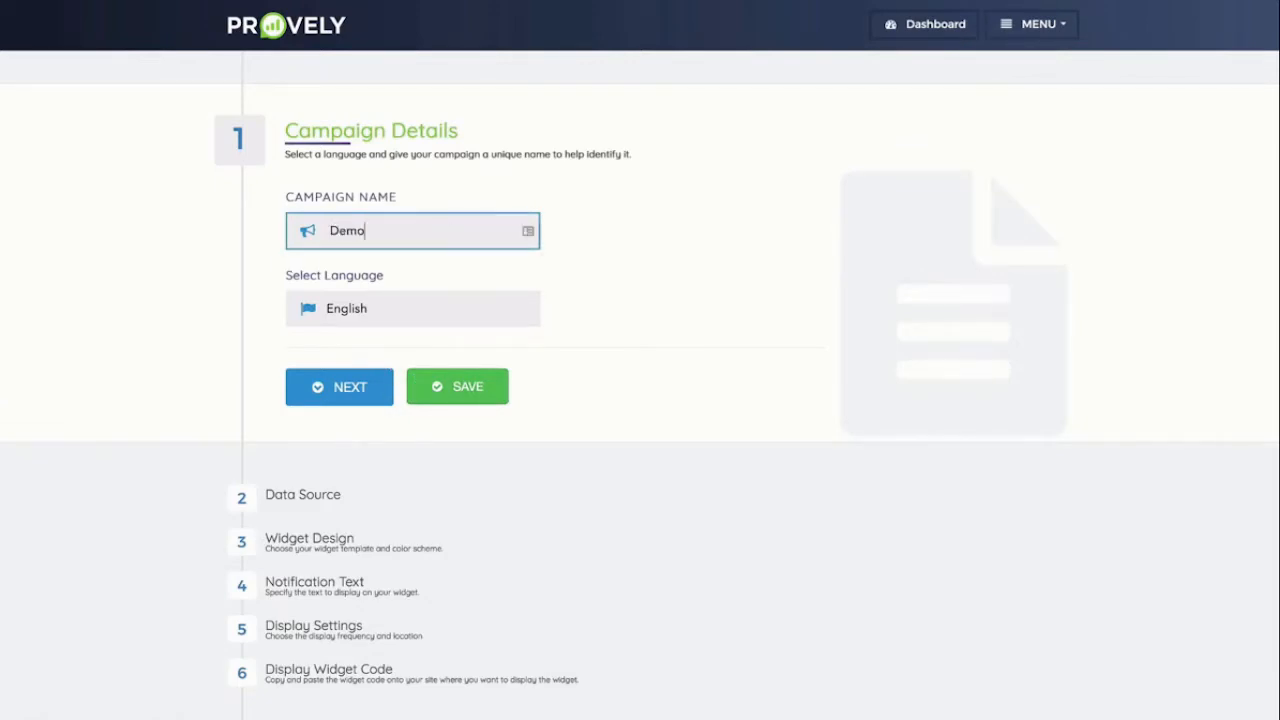
click(412, 308)
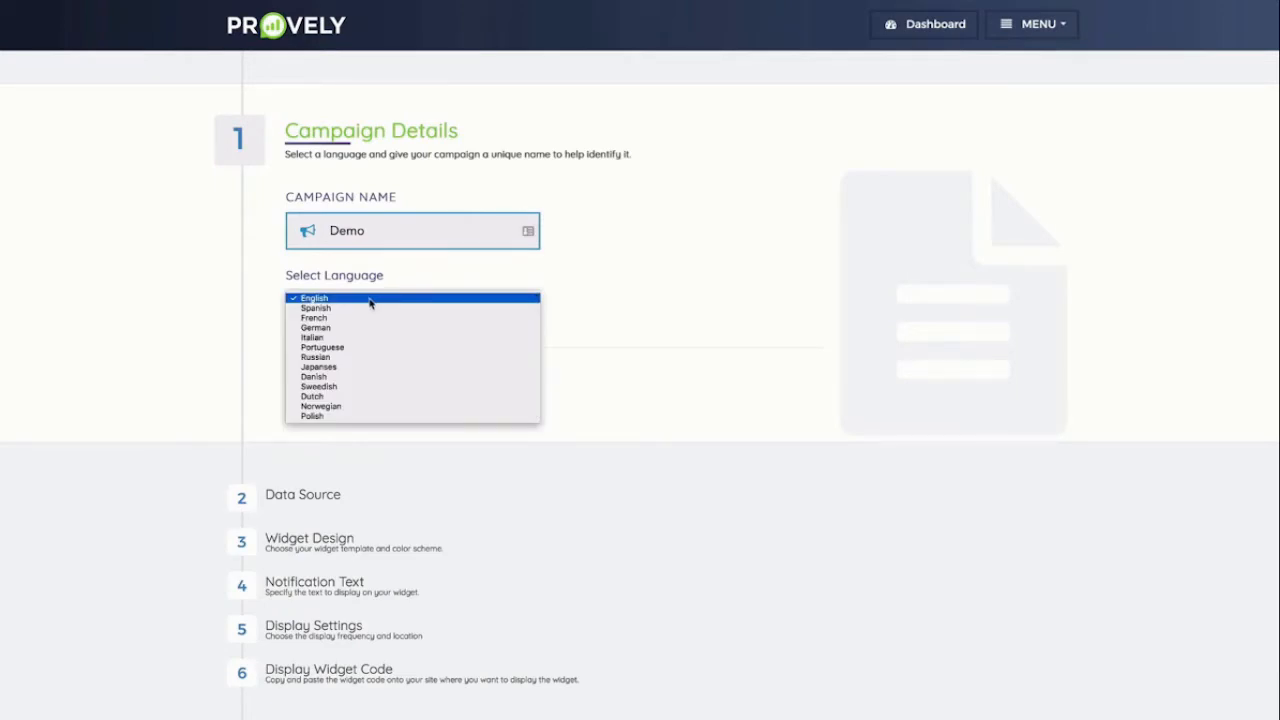
mouse_move(350, 336)
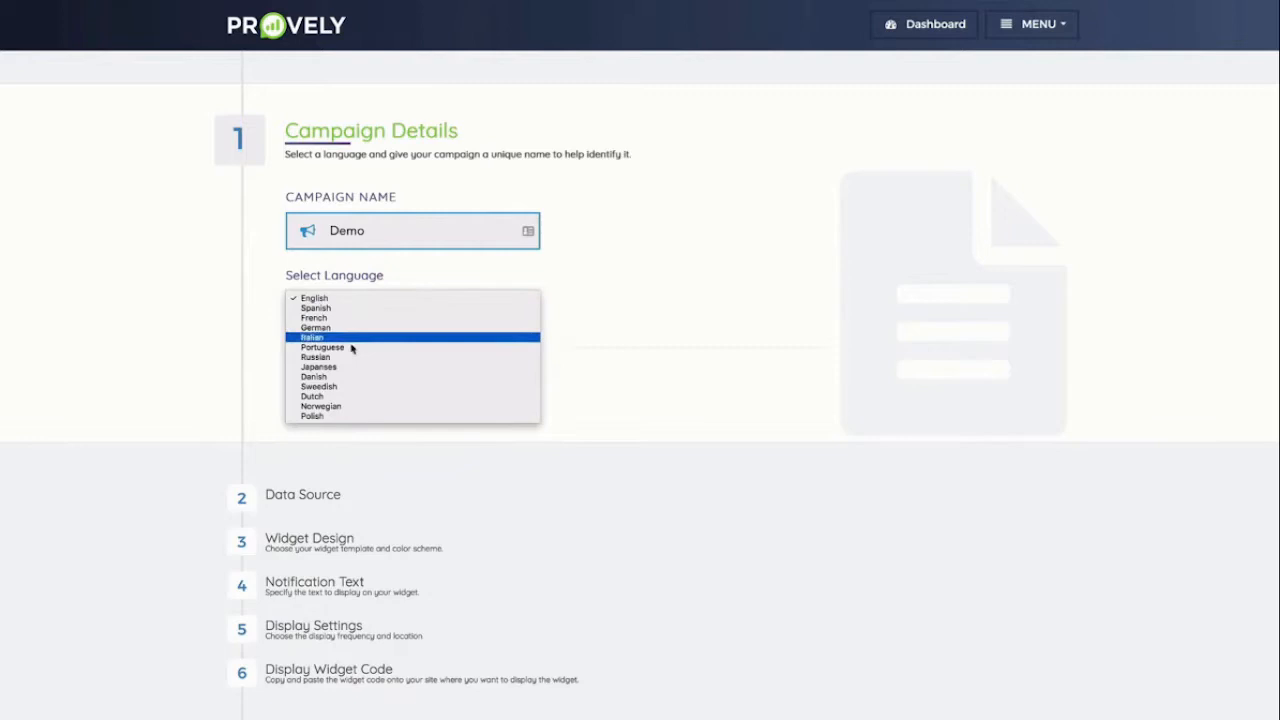
mouse_move(348, 300)
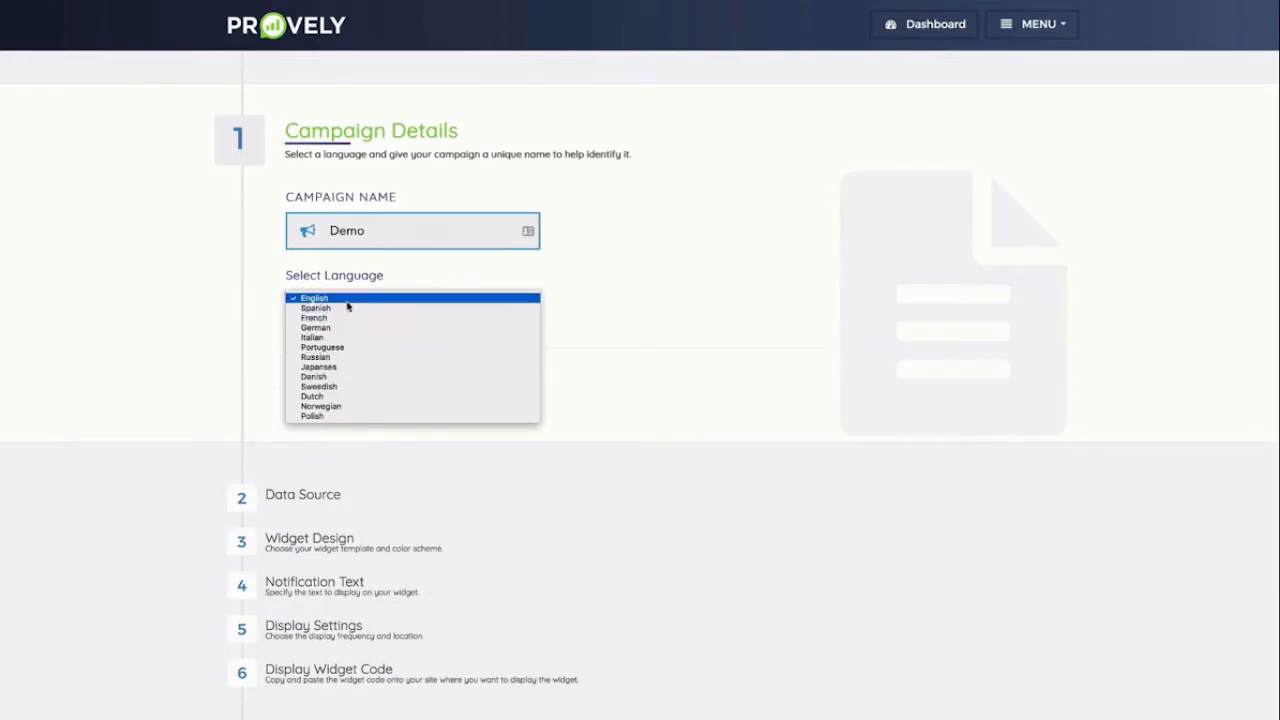
mouse_move(400, 284)
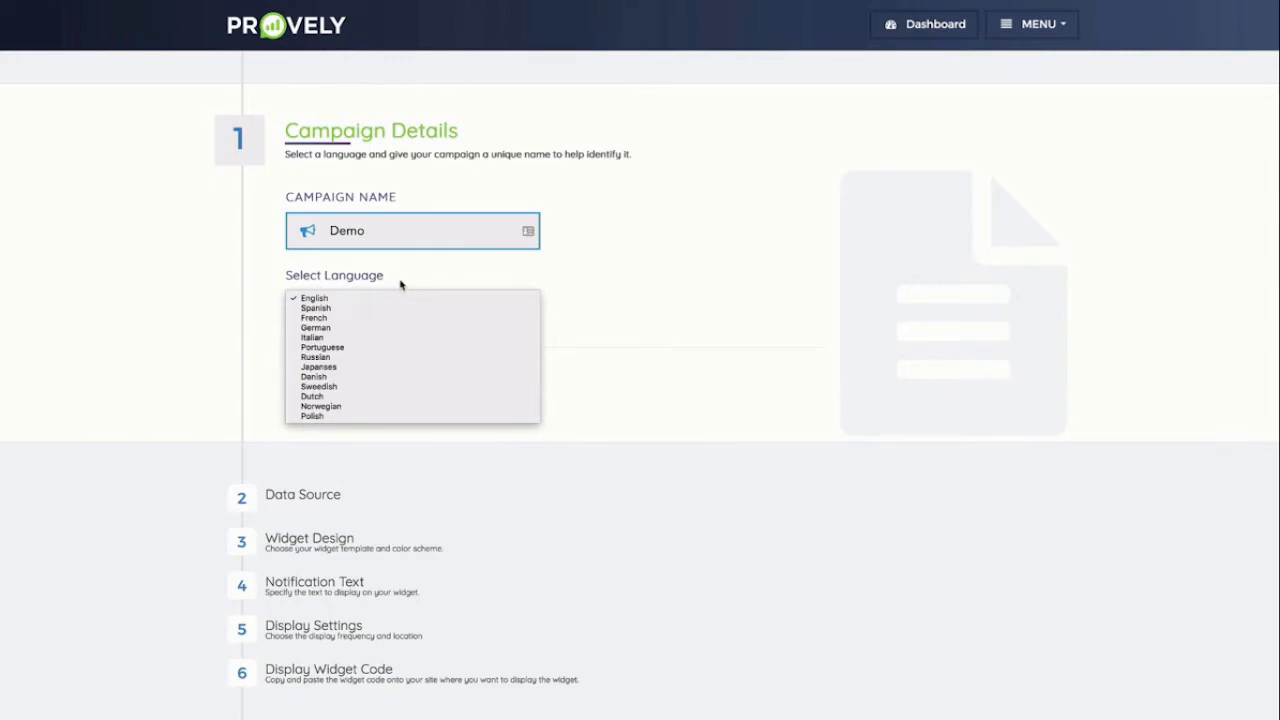
click(314, 298)
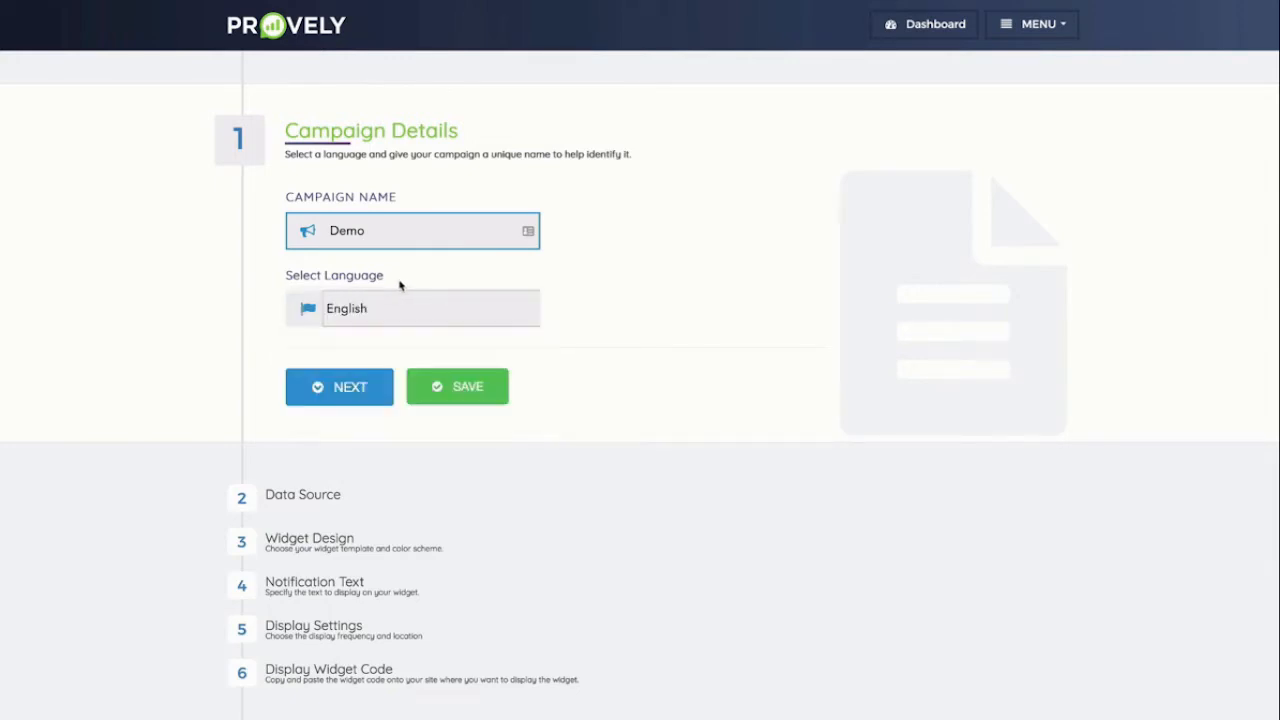
mouse_move(310, 418)
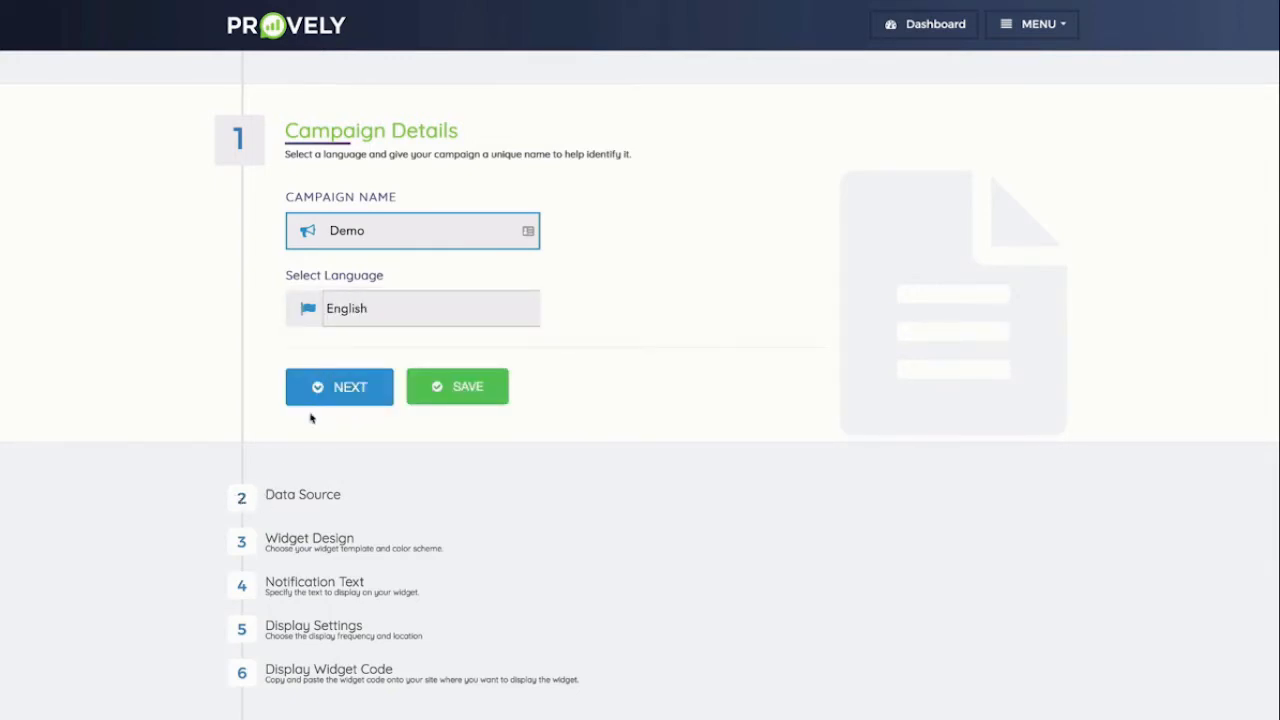
- Advance to the Data Source step and reveal the tracking embed code
click(340, 388)
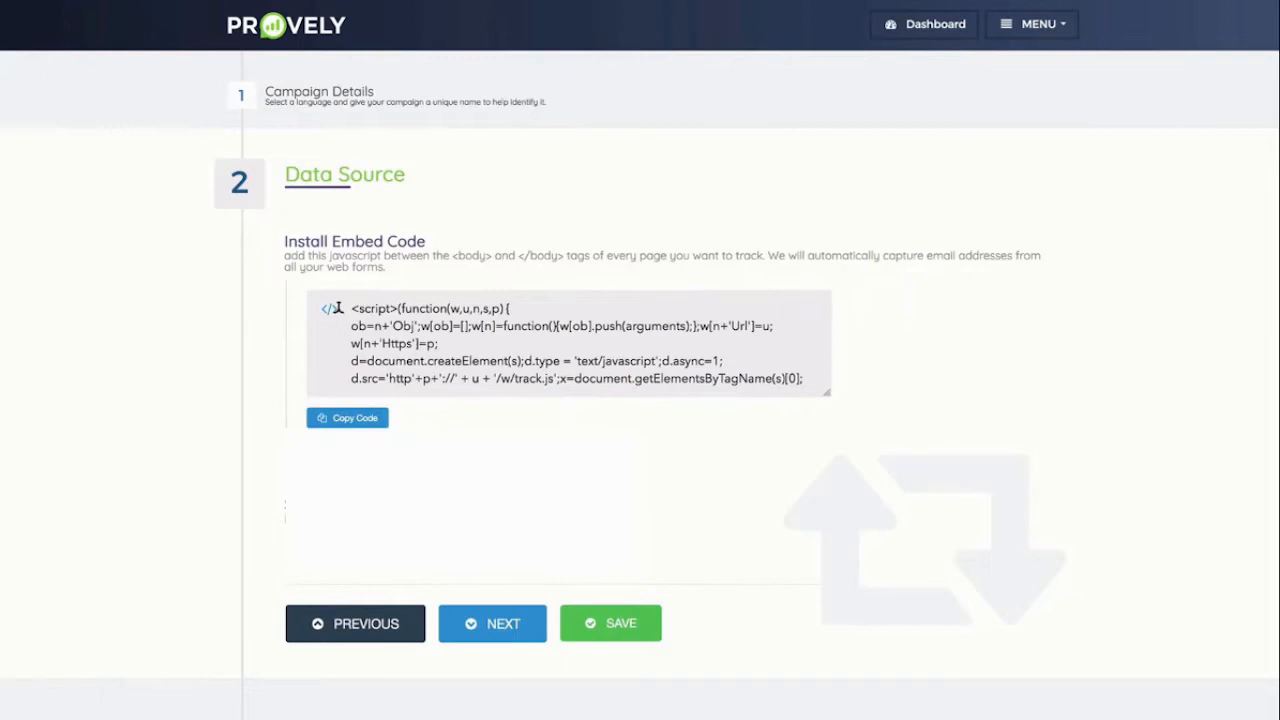
scroll(down, 3)
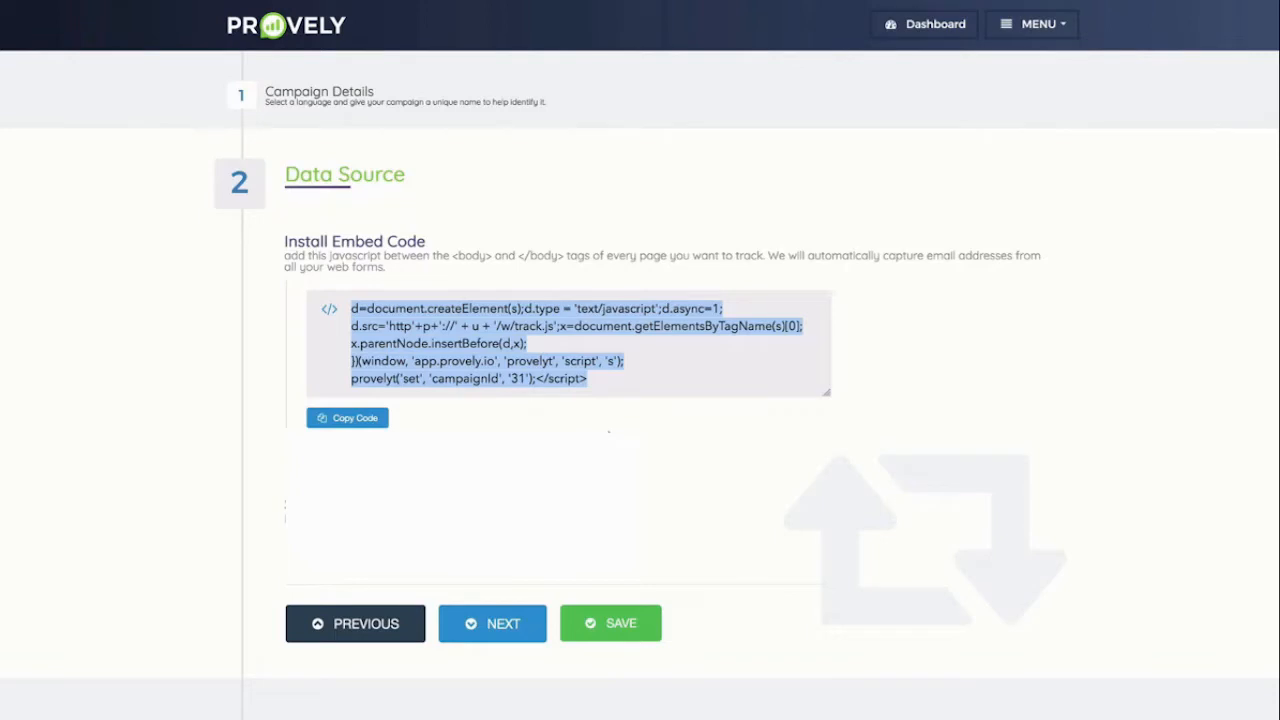
mouse_move(620, 404)
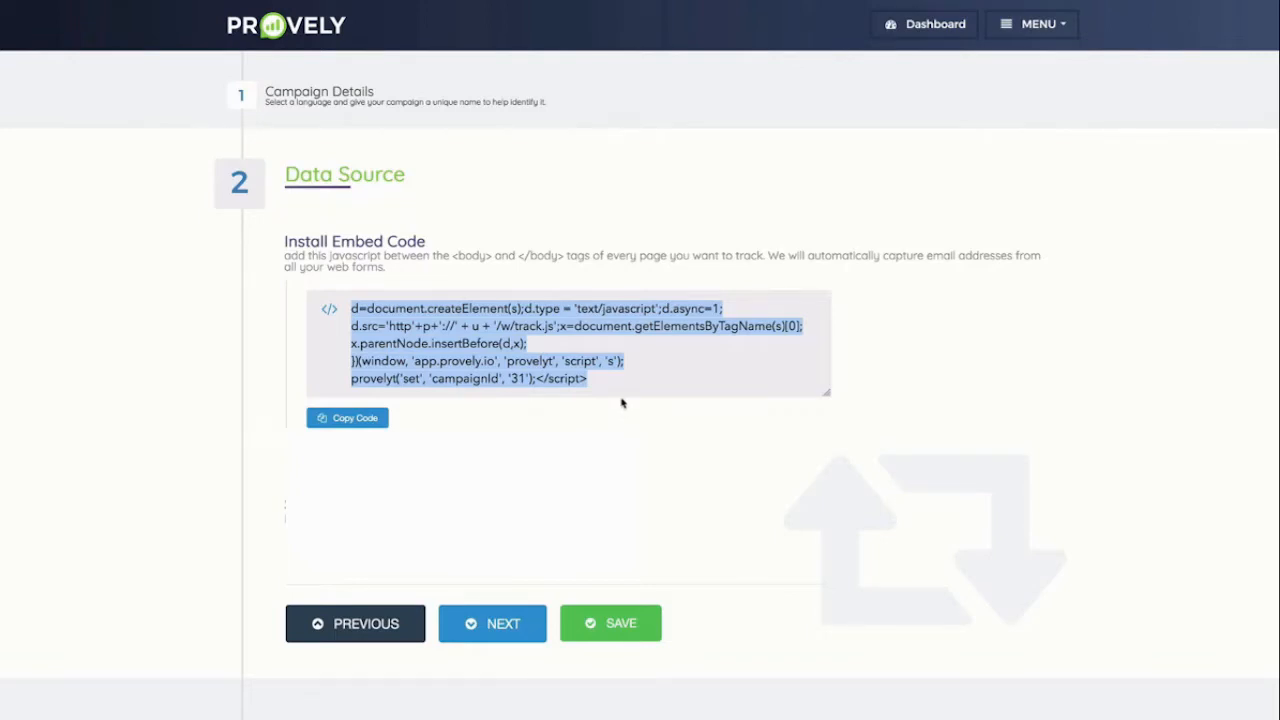
mouse_move(628, 370)
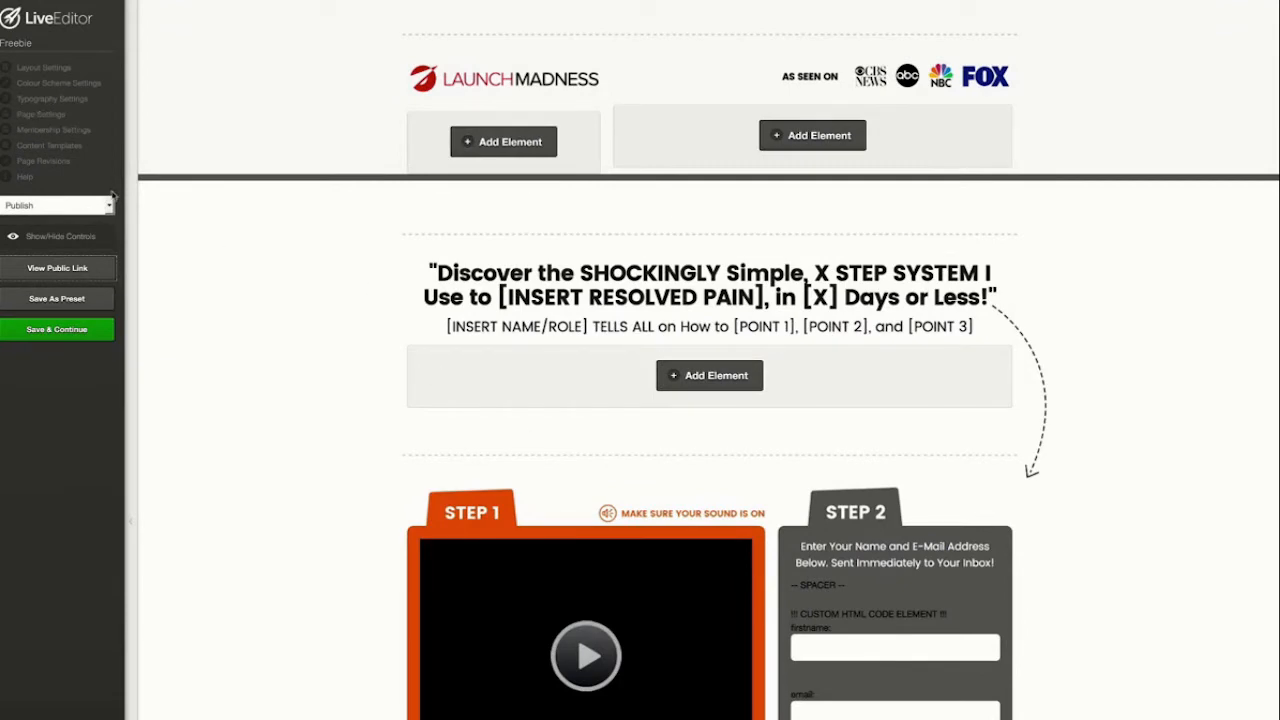
- Add the Provely tracking script to the page's Other Scripts in the footer and save
click(40, 114)
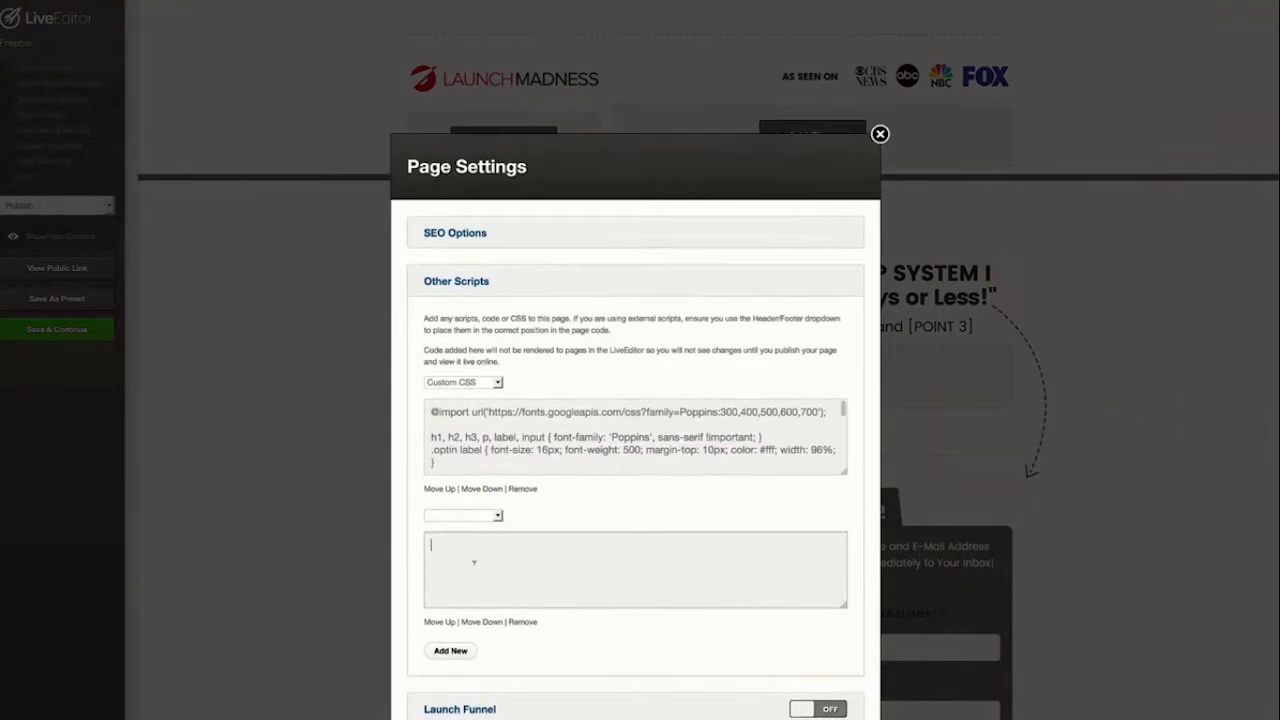
click(496, 516)
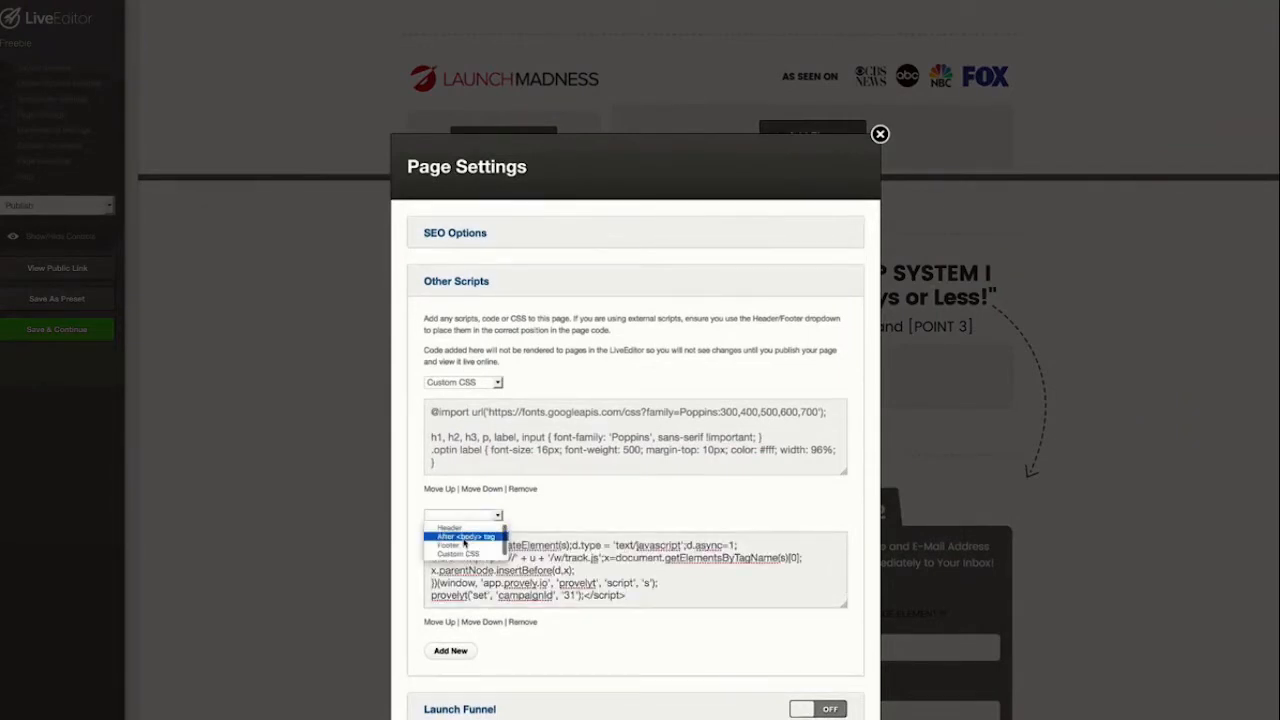
click(448, 544)
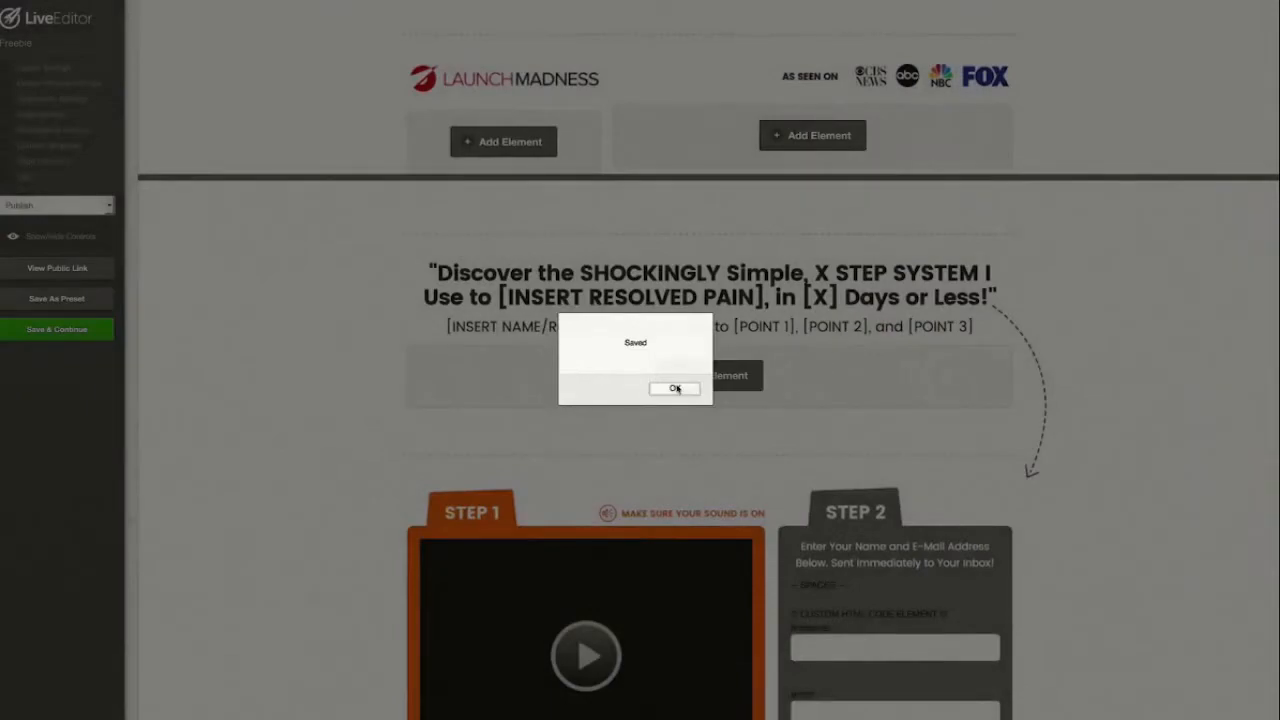
click(676, 388)
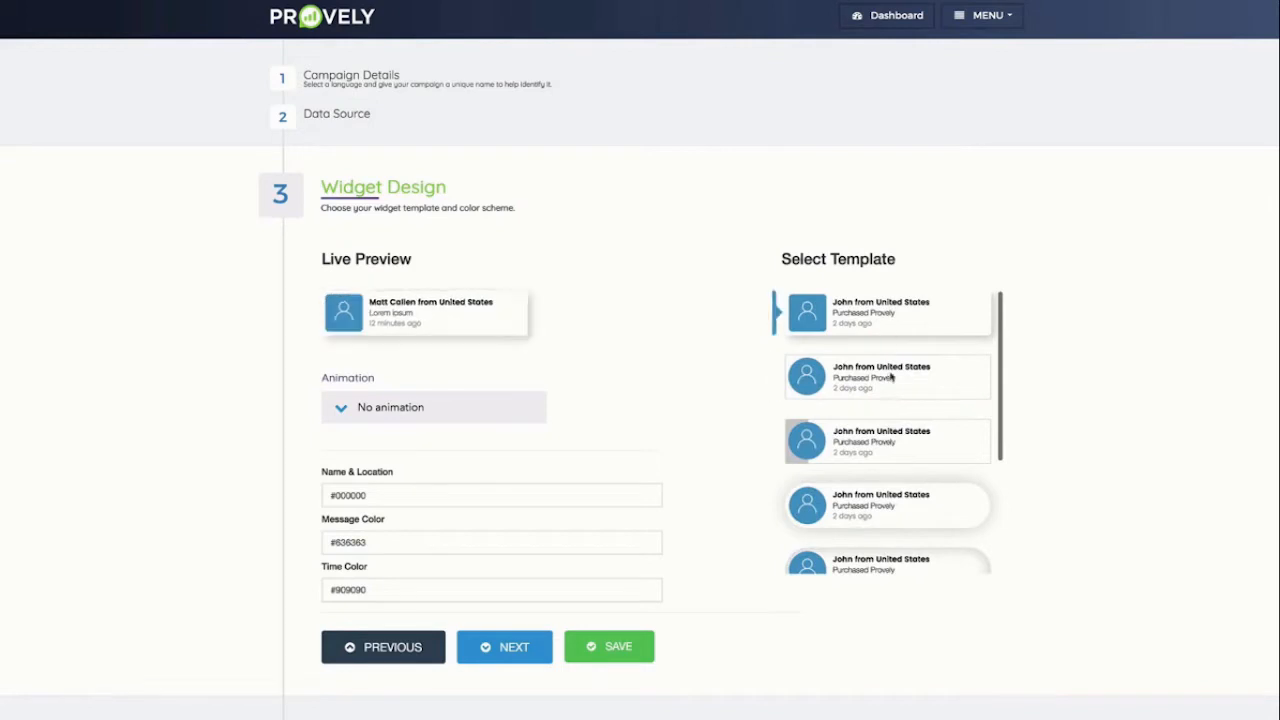
- Set the widget animation to Fade with custom name, message and time text colours
click(432, 408)
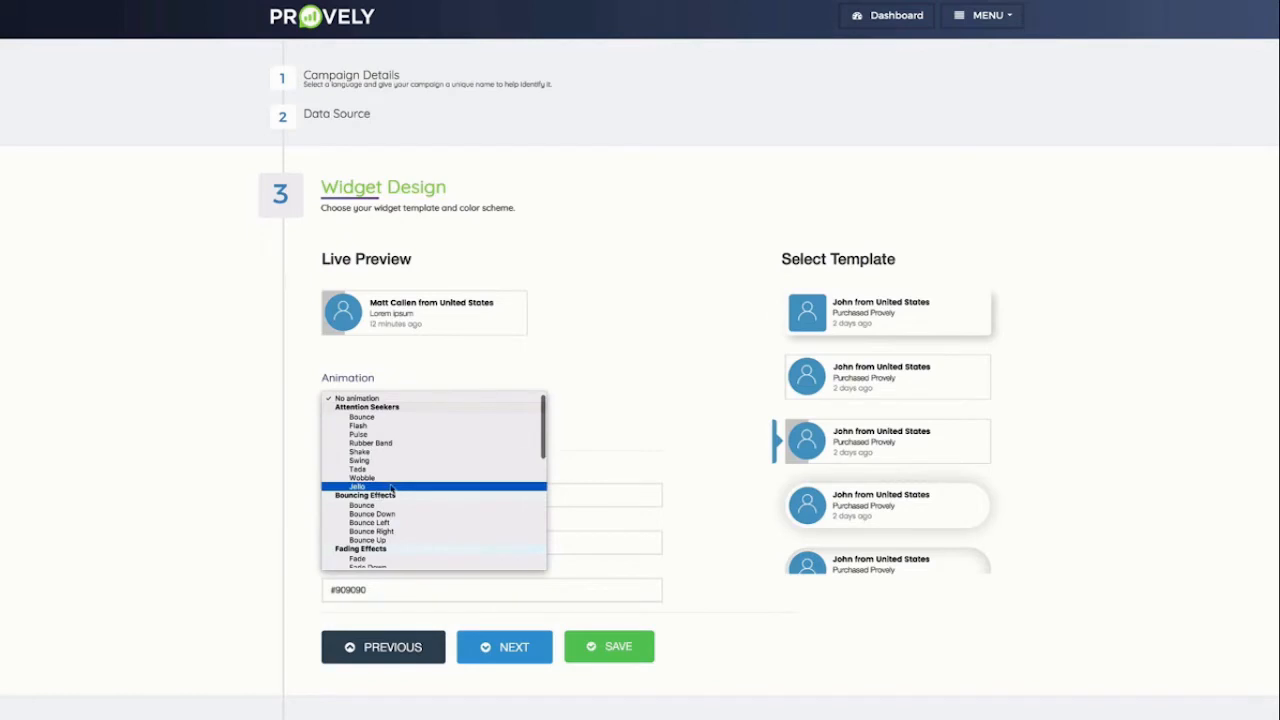
scroll(down, 3)
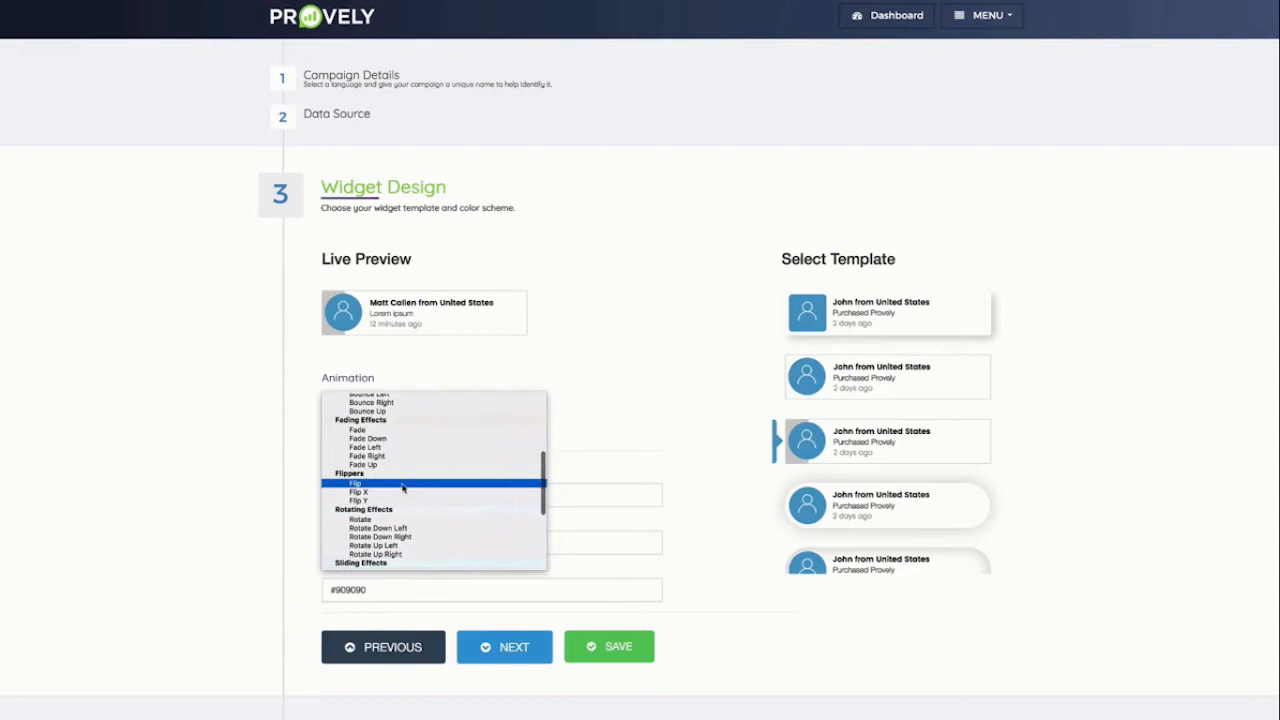
click(356, 428)
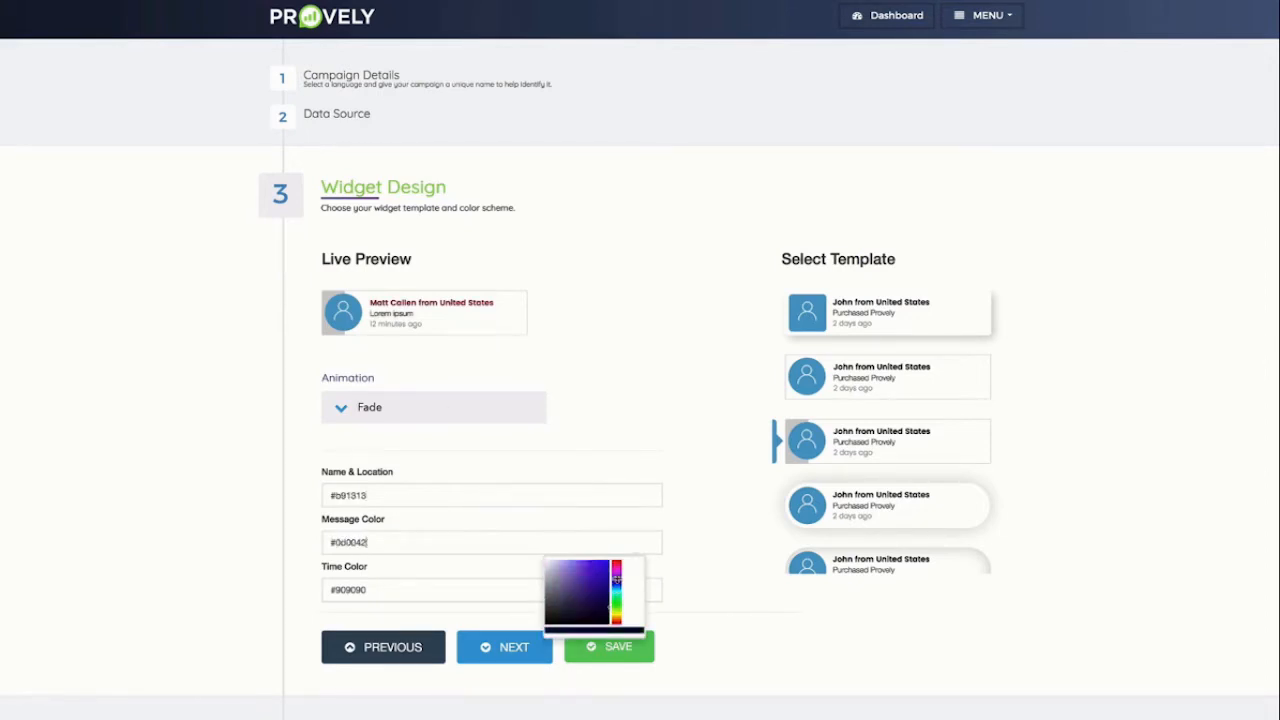
click(584, 584)
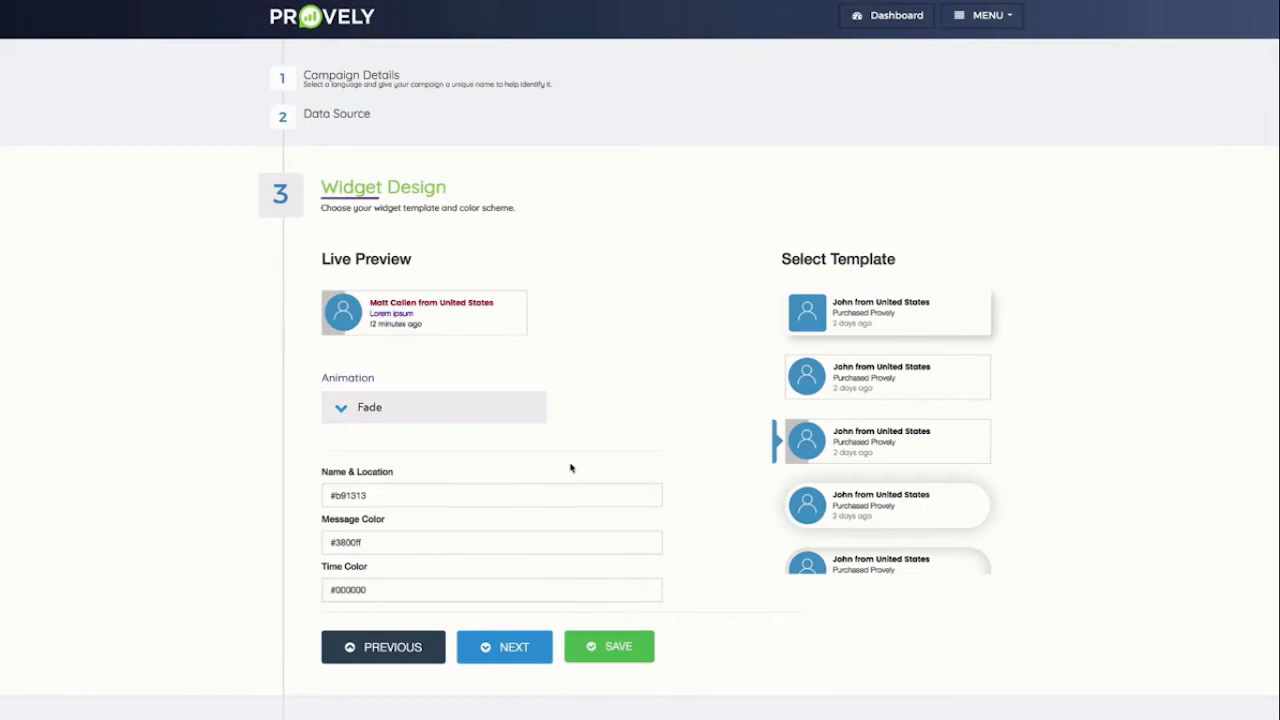
click(504, 646)
text(Just)
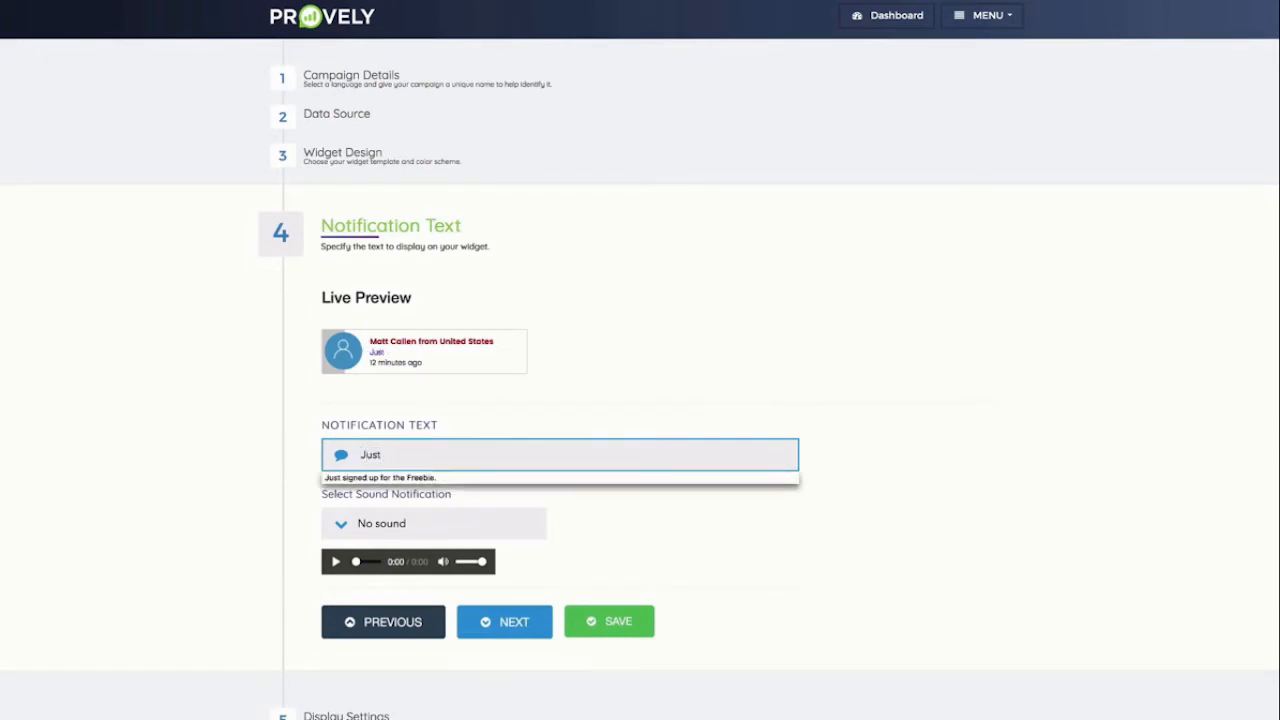
- Write the notification text 'Just signed up for the Freebie!' and keep no sound
text(signed up for)
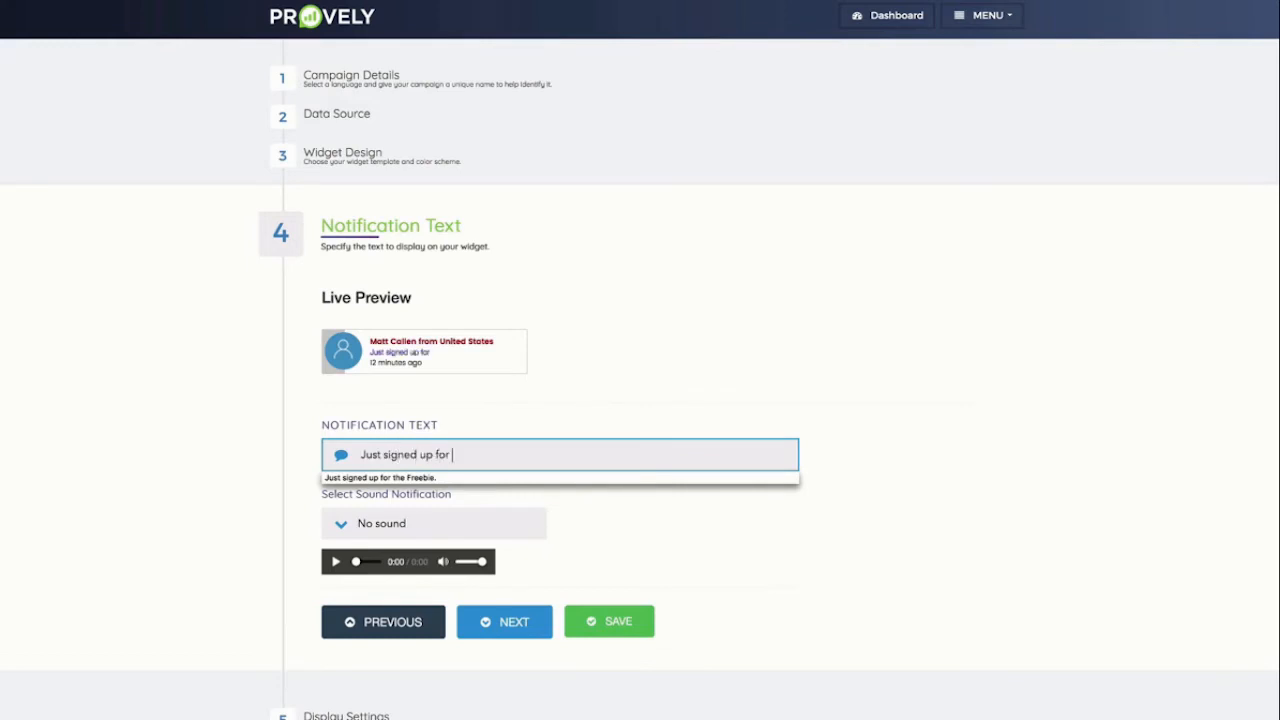
text(the Fee)
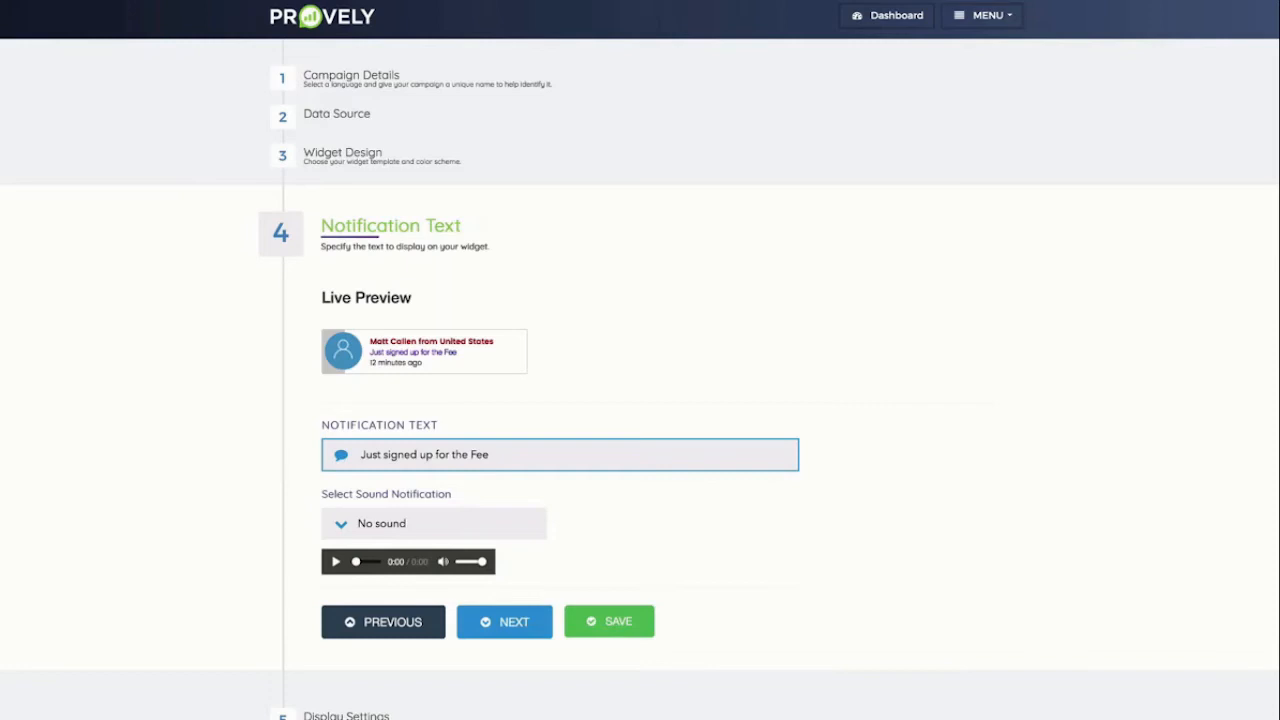
text(Freebie!)
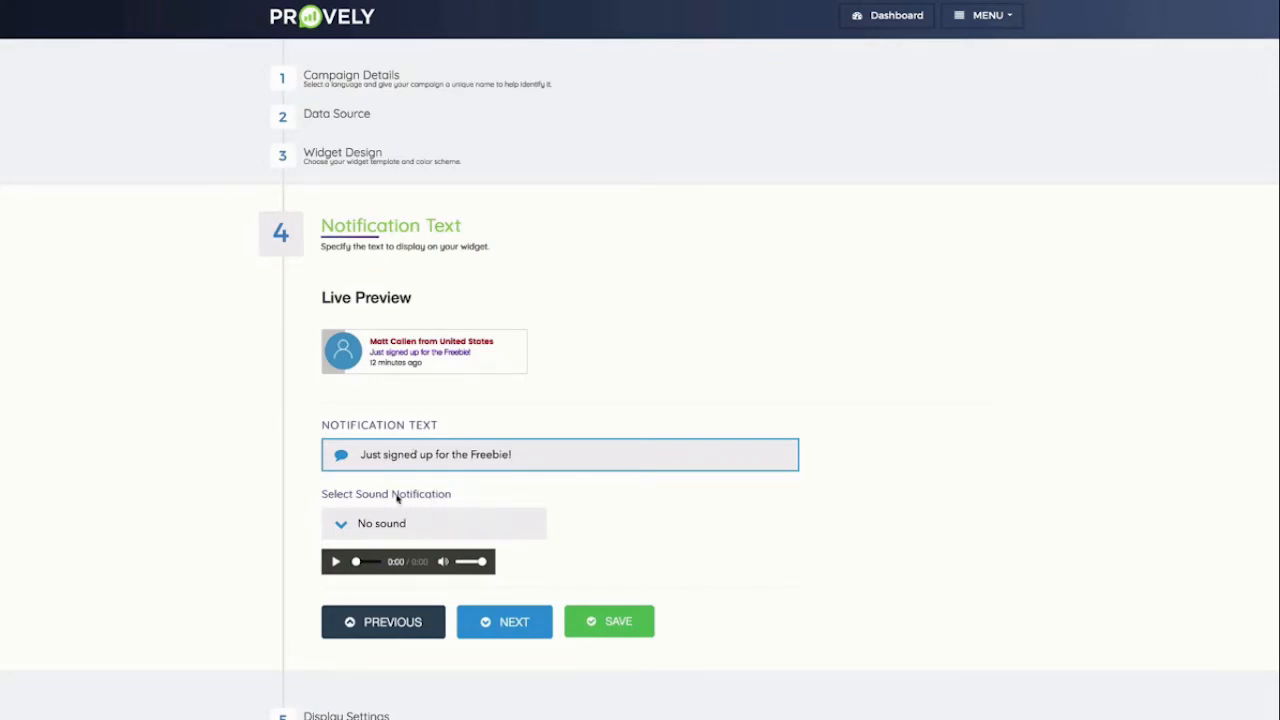
mouse_move(404, 508)
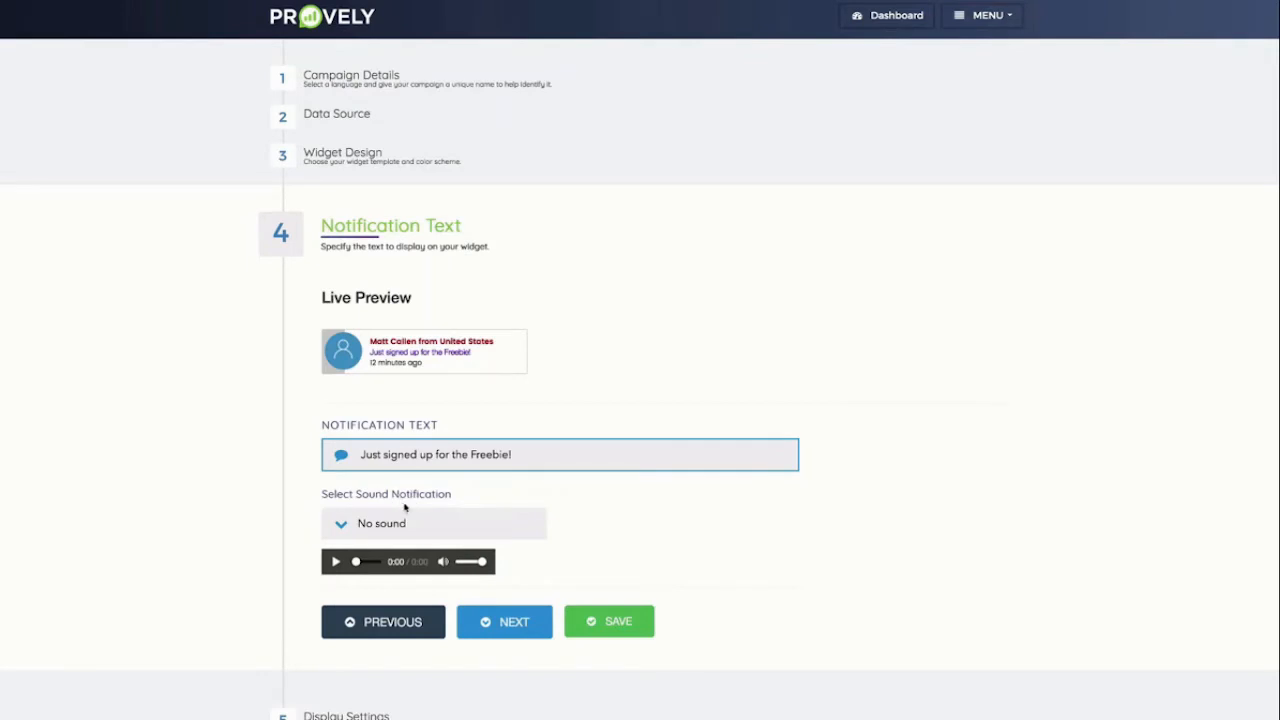
mouse_move(418, 524)
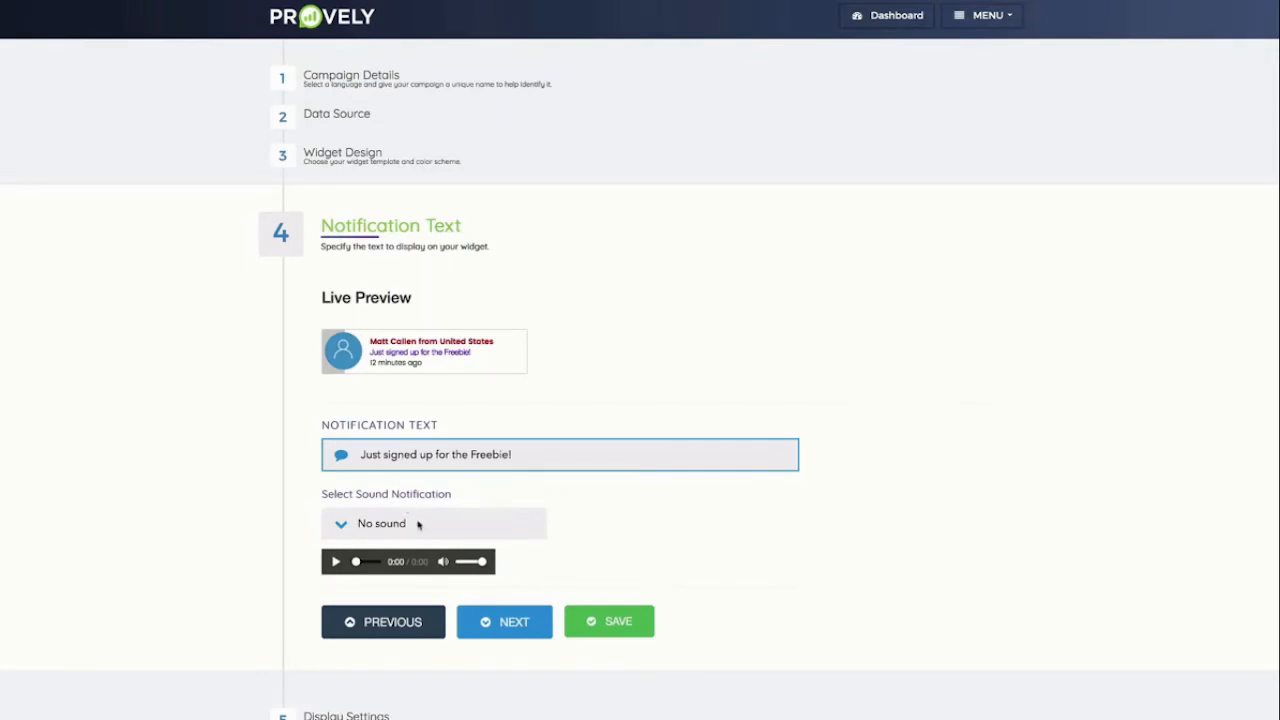
click(434, 524)
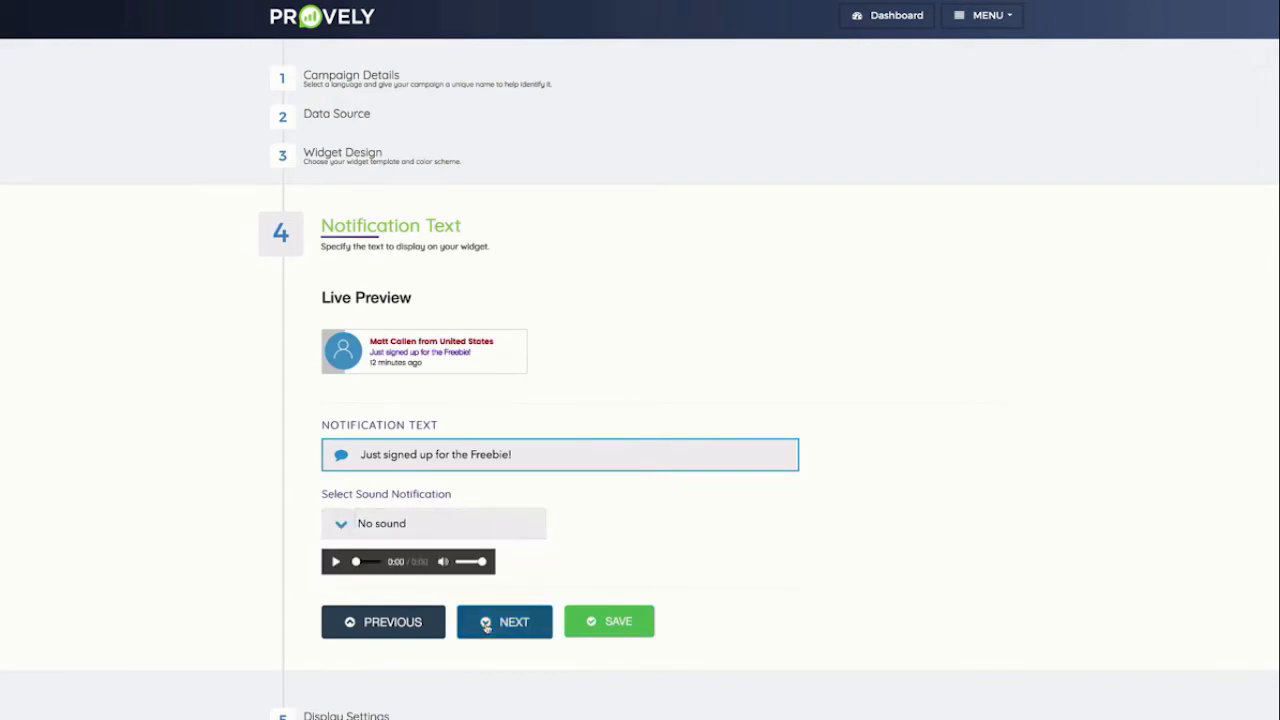
- Advance to Display Settings, keeping every 3 seconds for all countries
click(504, 620)
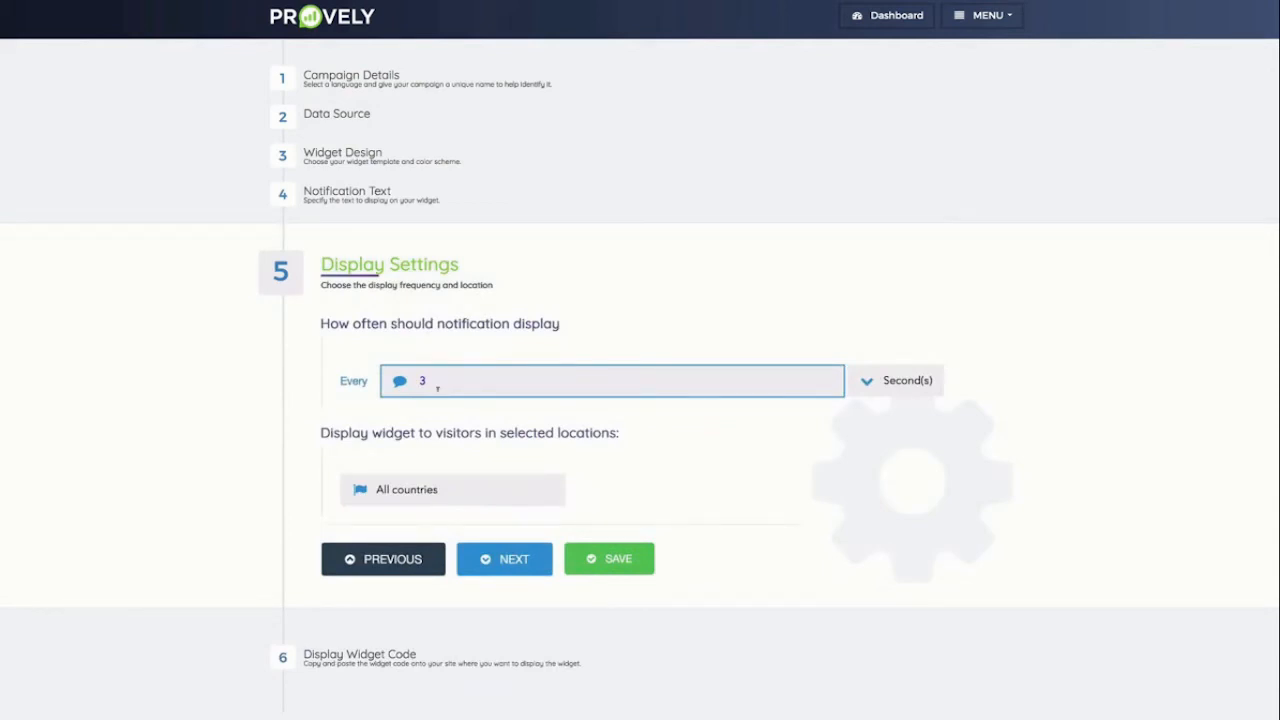
mouse_move(920, 384)
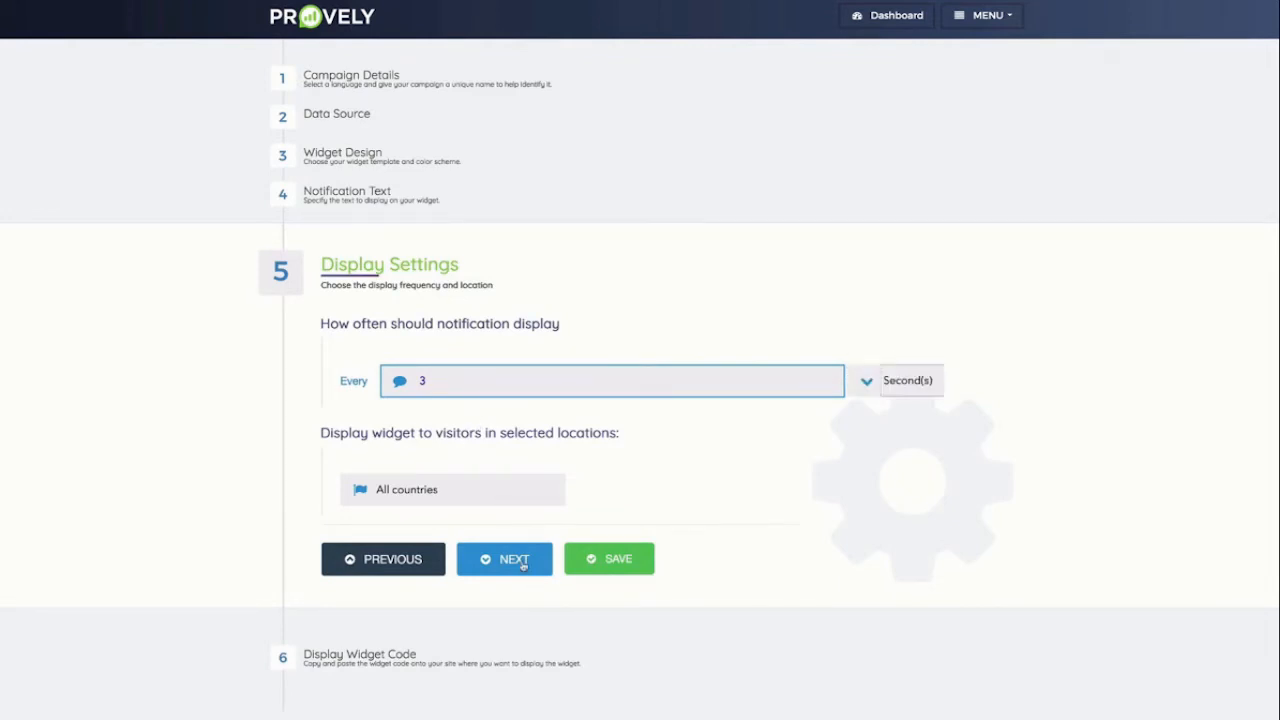
- Reach the Display Widget Code step and copy the widget embed script
click(504, 560)
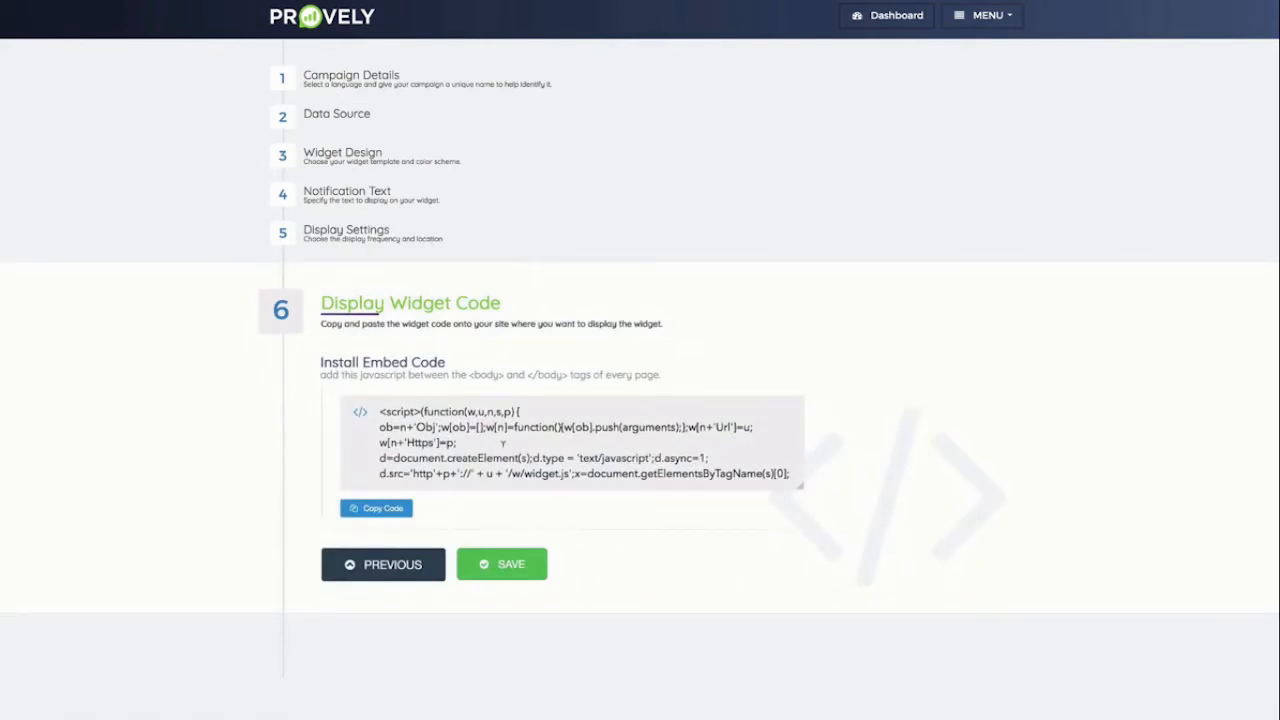
click(376, 508)
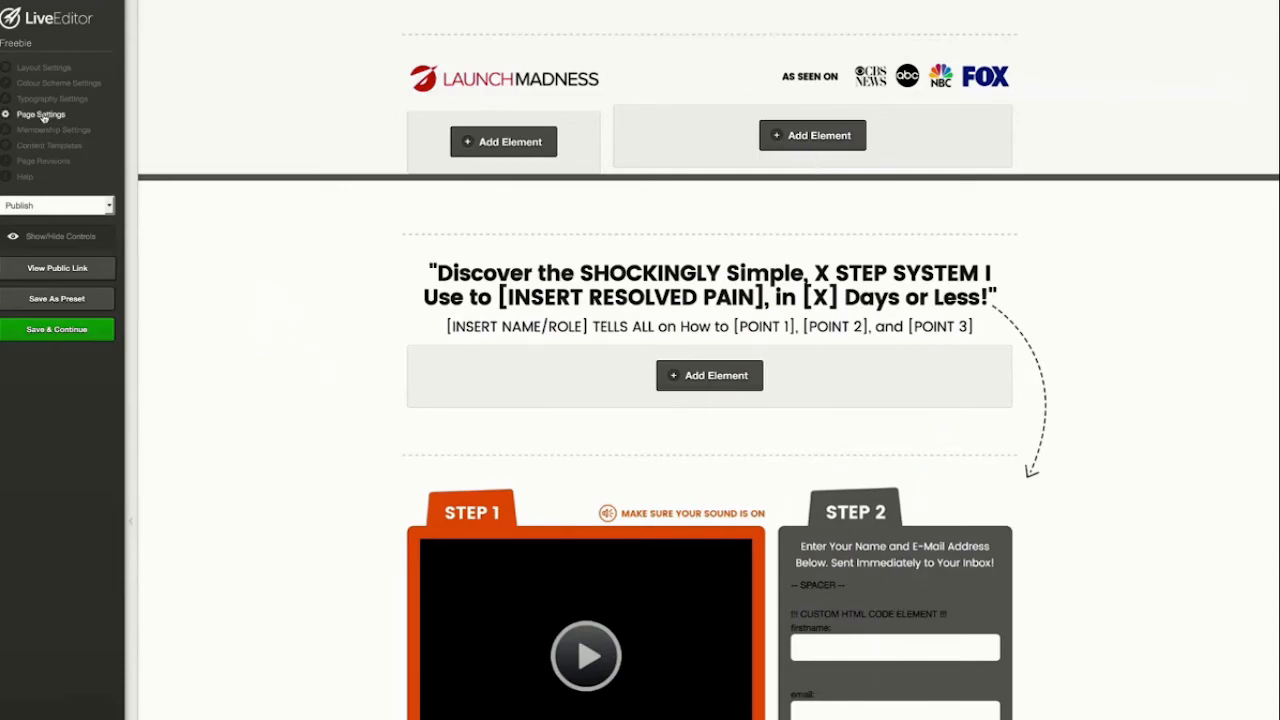
- Set the widget script's Other Scripts position to Footer and save the page settings
click(40, 114)
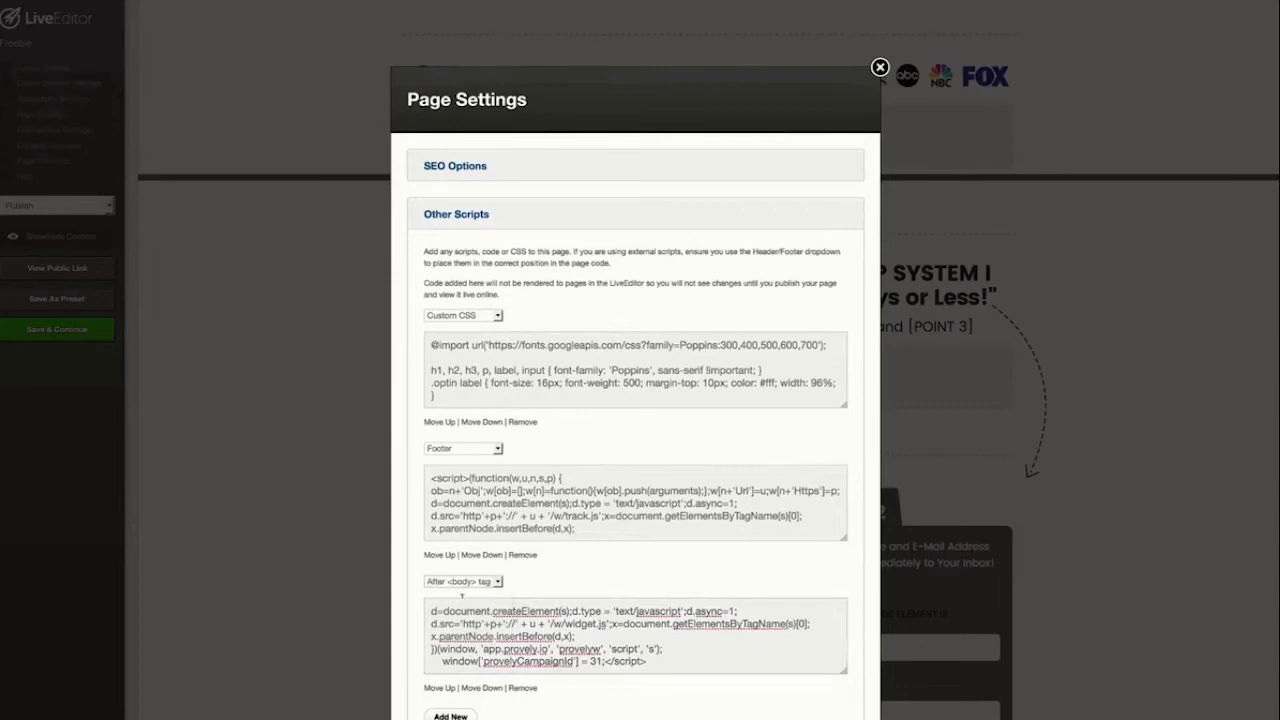
click(464, 580)
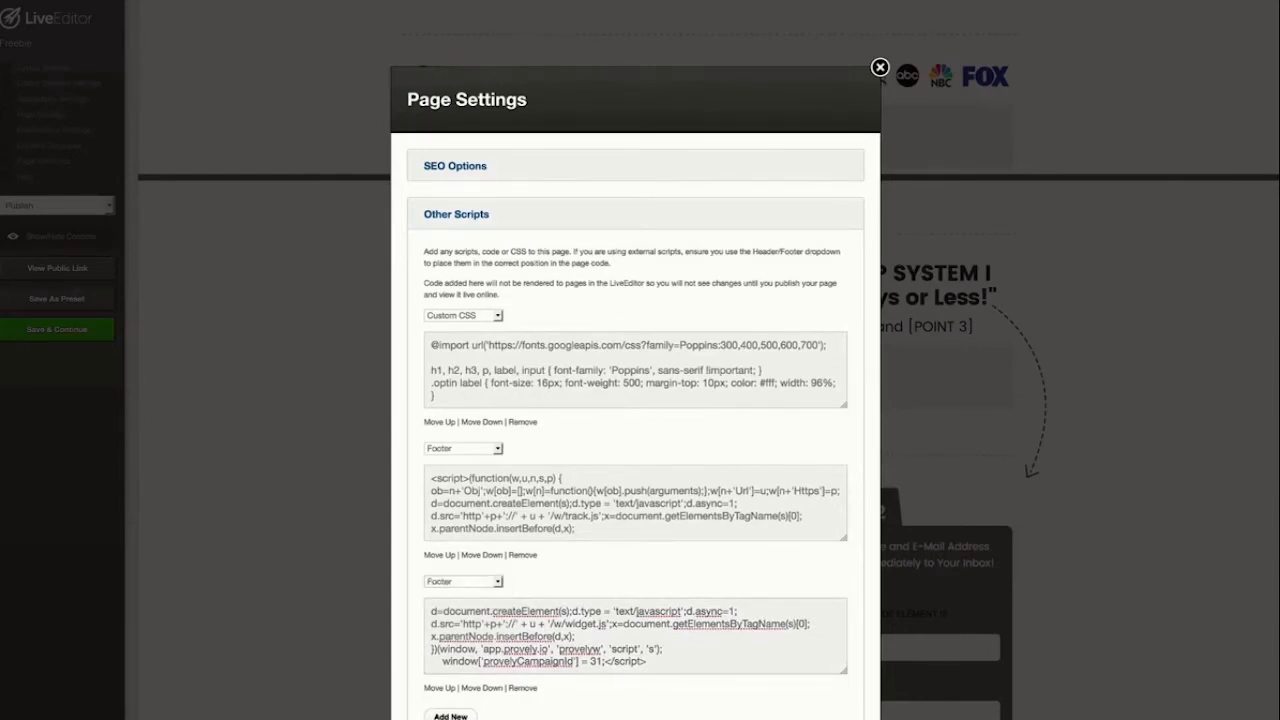
click(56, 328)
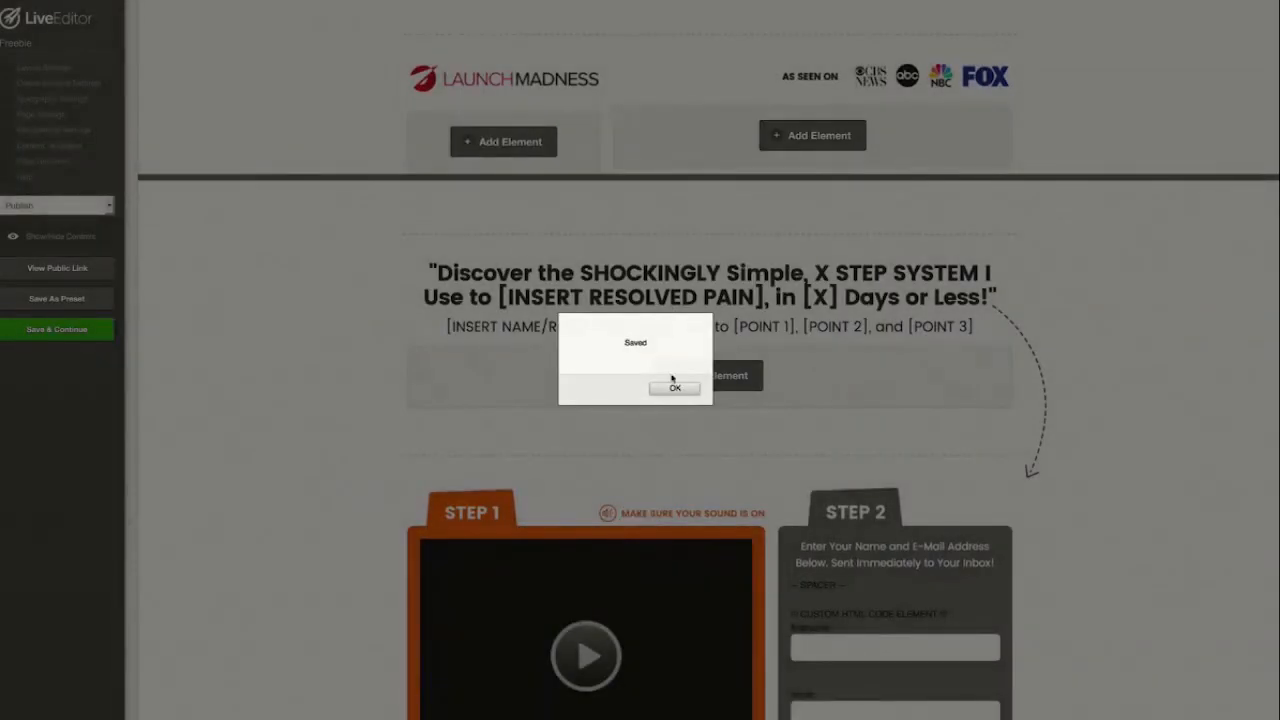
click(676, 388)
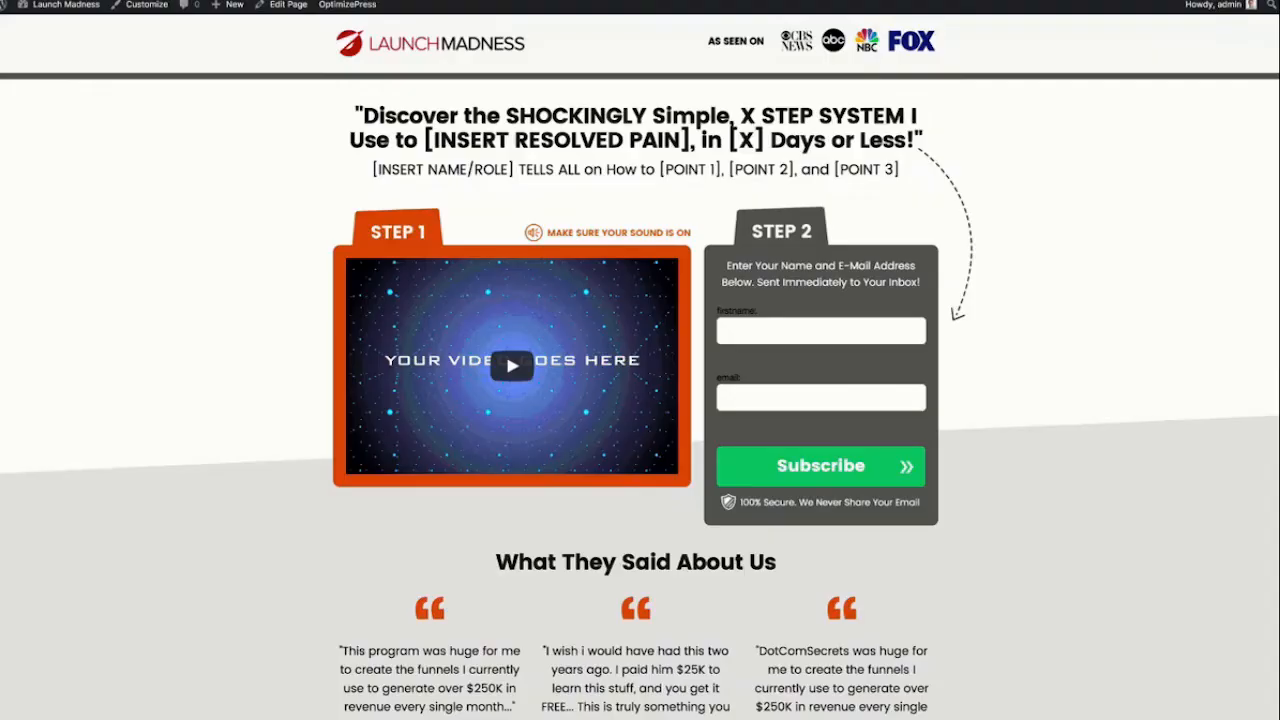
- Fill the opt-in form with a test first name and email and subscribe
click(820, 330)
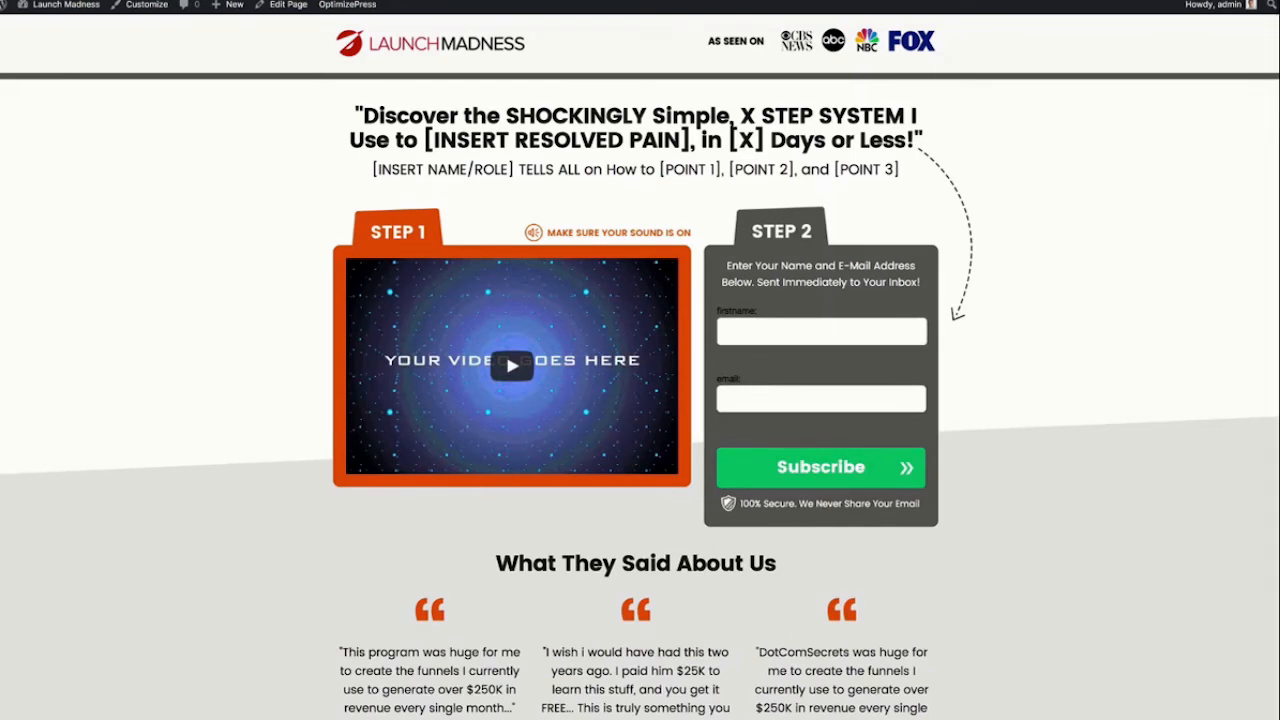
click(820, 332)
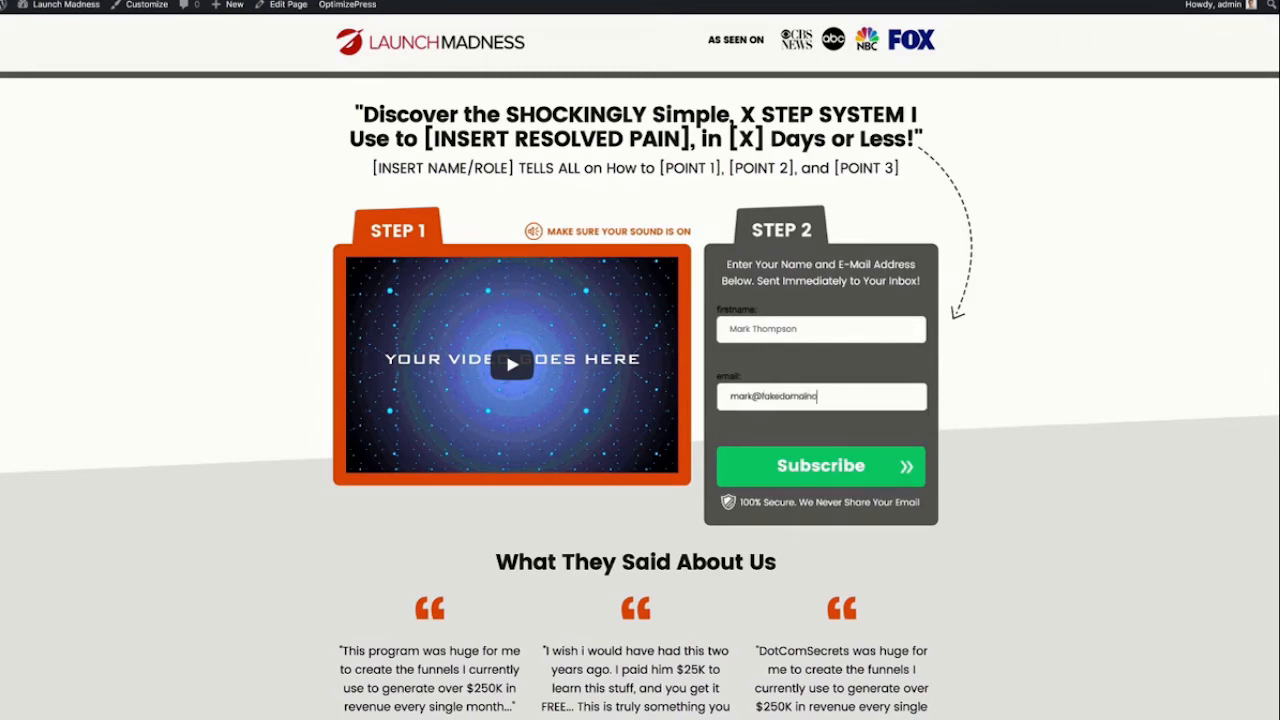
text(.com)
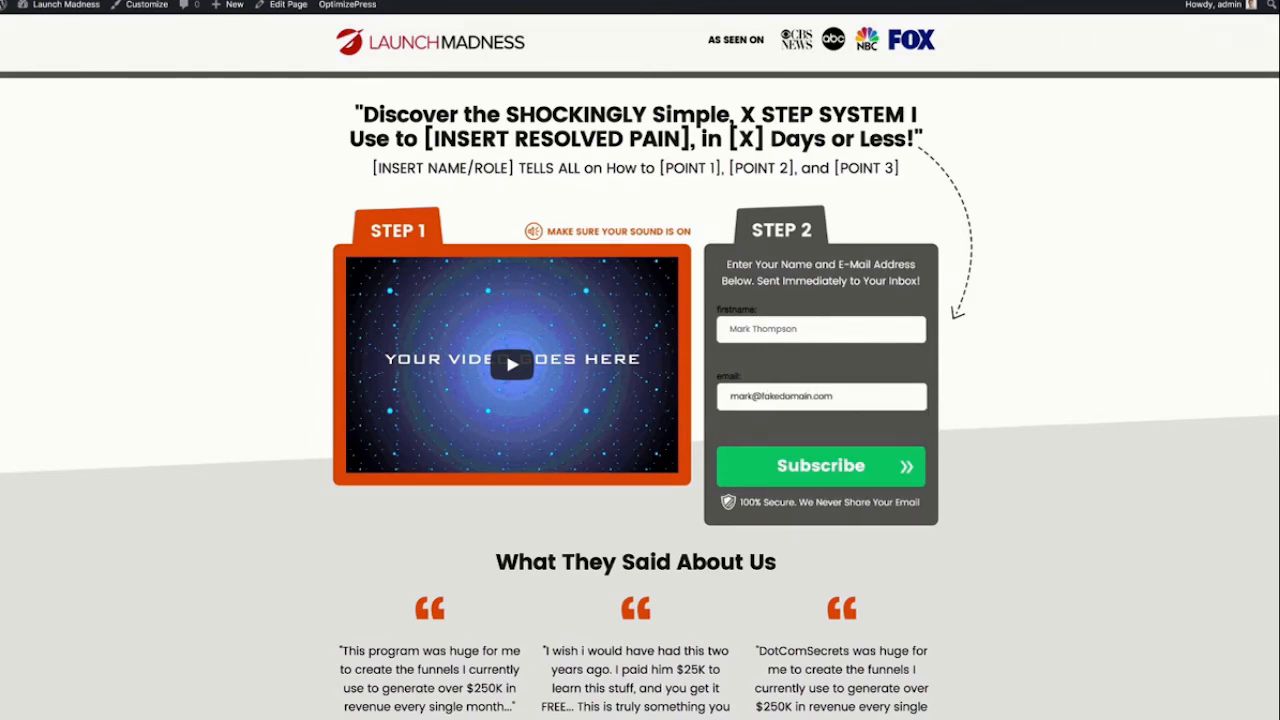
click(820, 464)
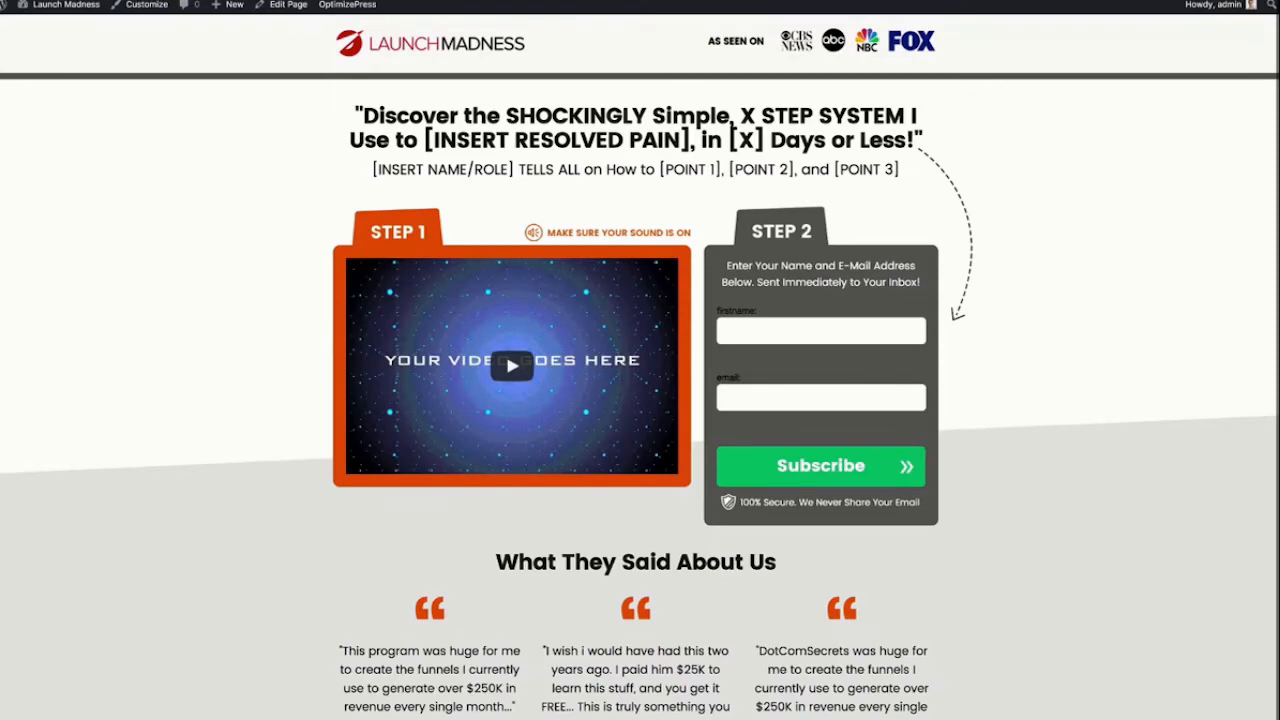
scroll(down, 3)
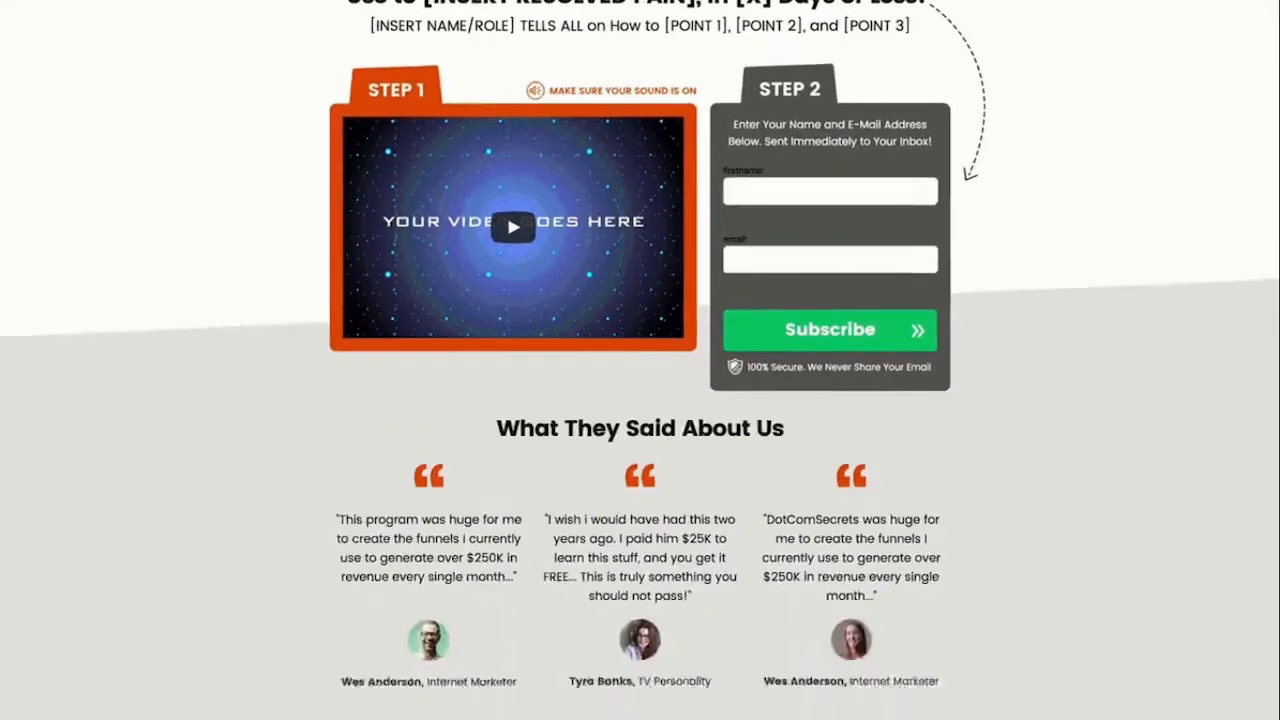
scroll(down, 3)
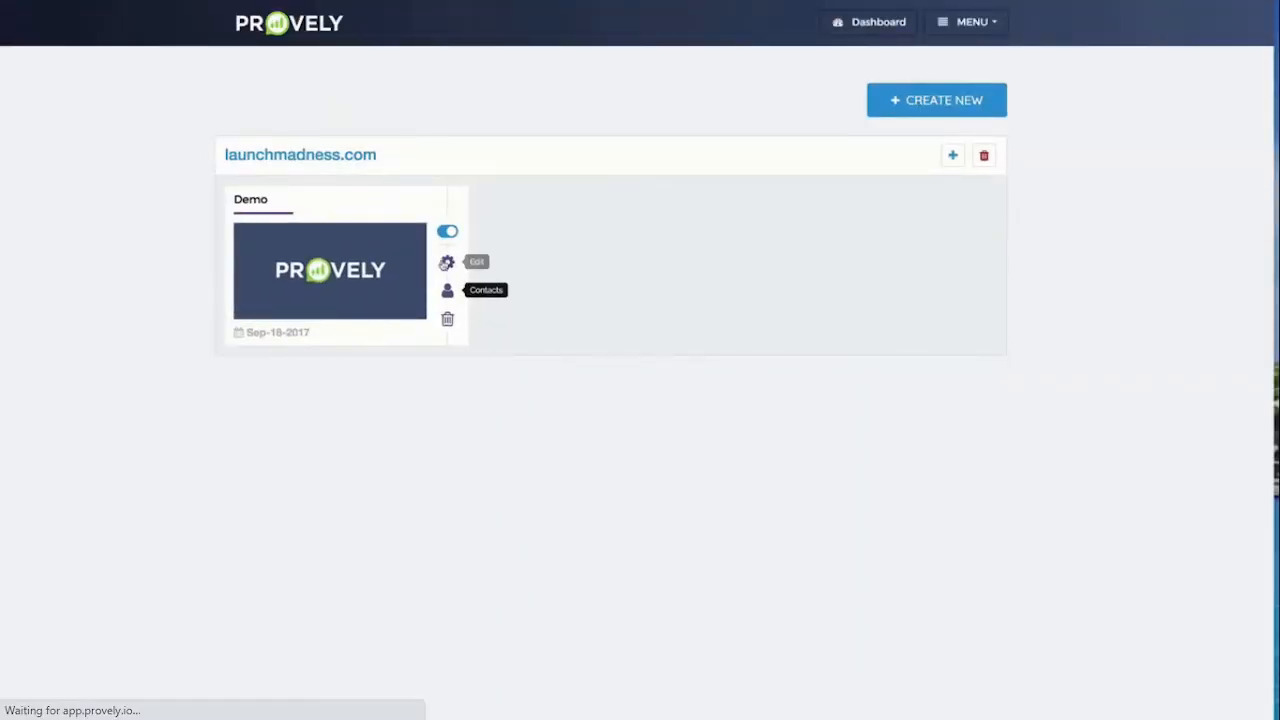
- Show the Contact List of leads captured by the Demo widget campaign
right_click(448, 290)
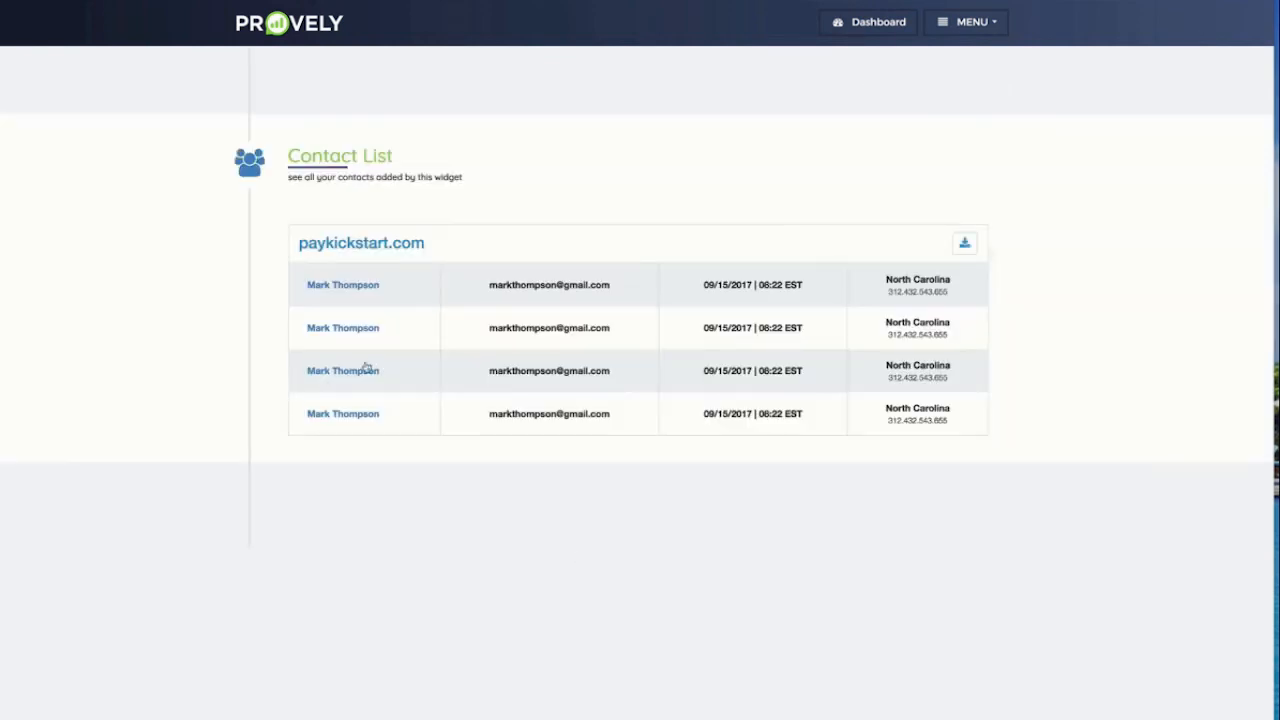
mouse_move(708, 152)
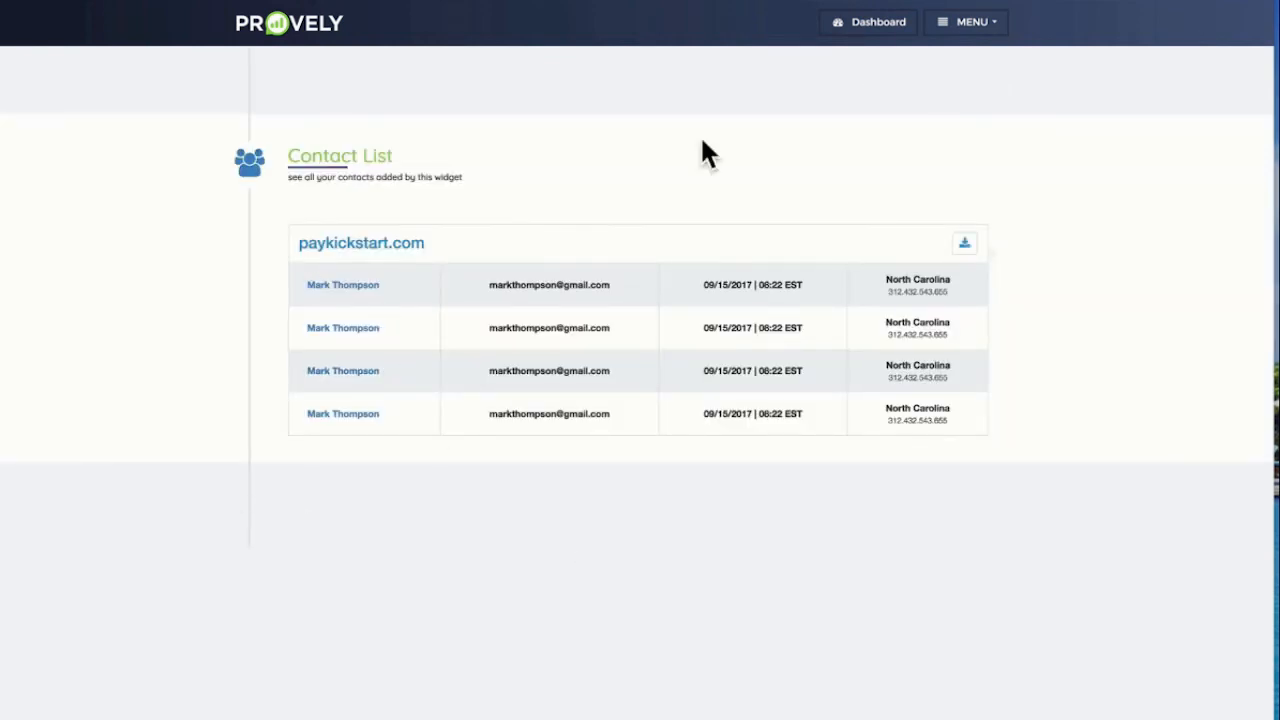
mouse_move(404, 264)
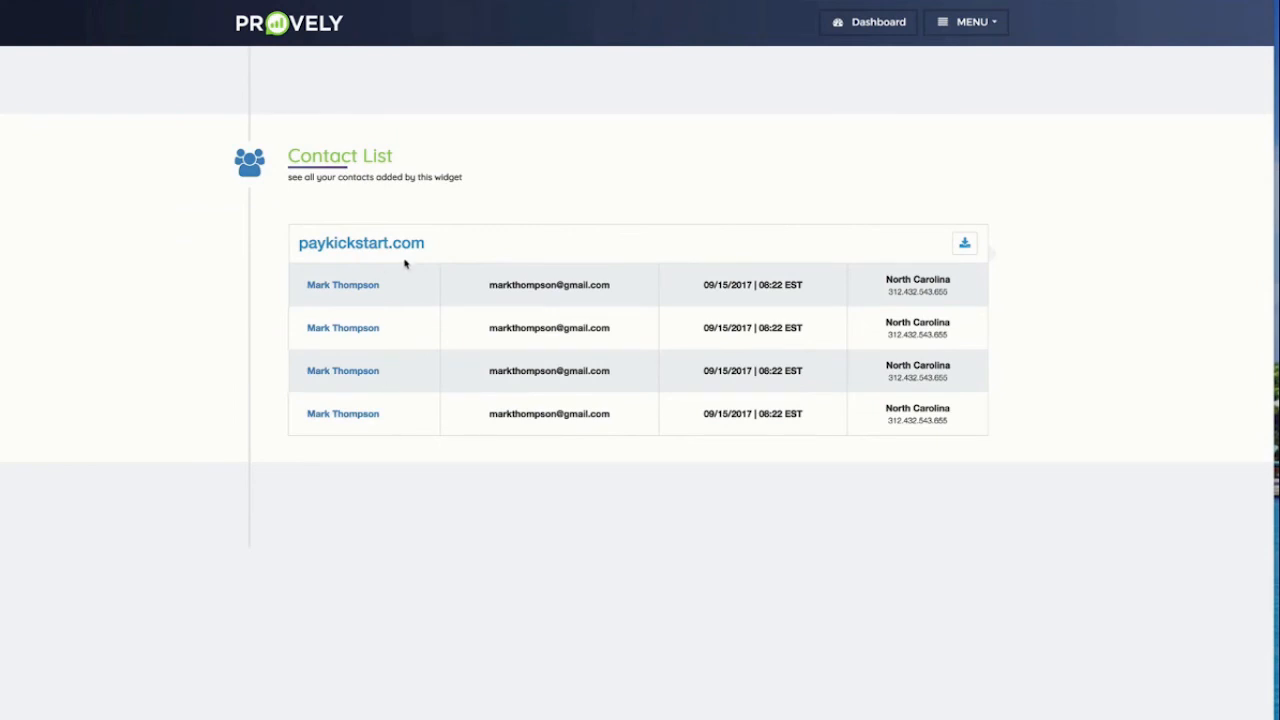
mouse_move(388, 300)
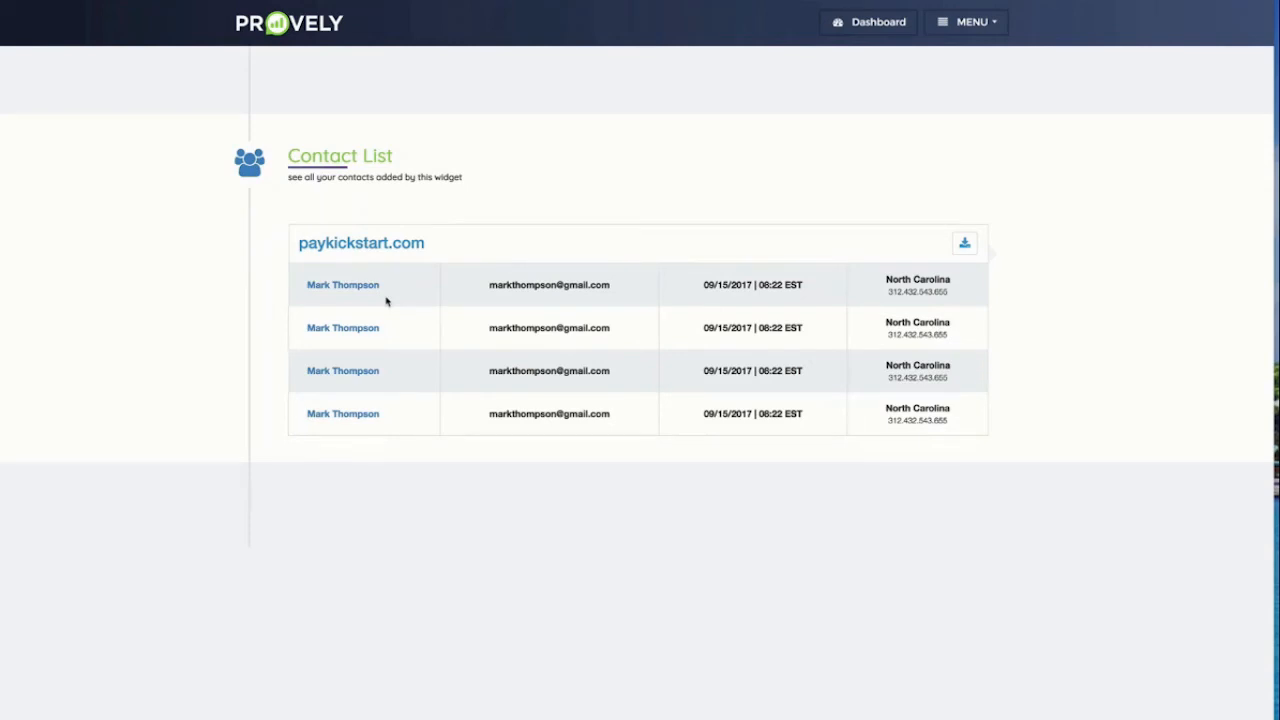
mouse_move(964, 244)
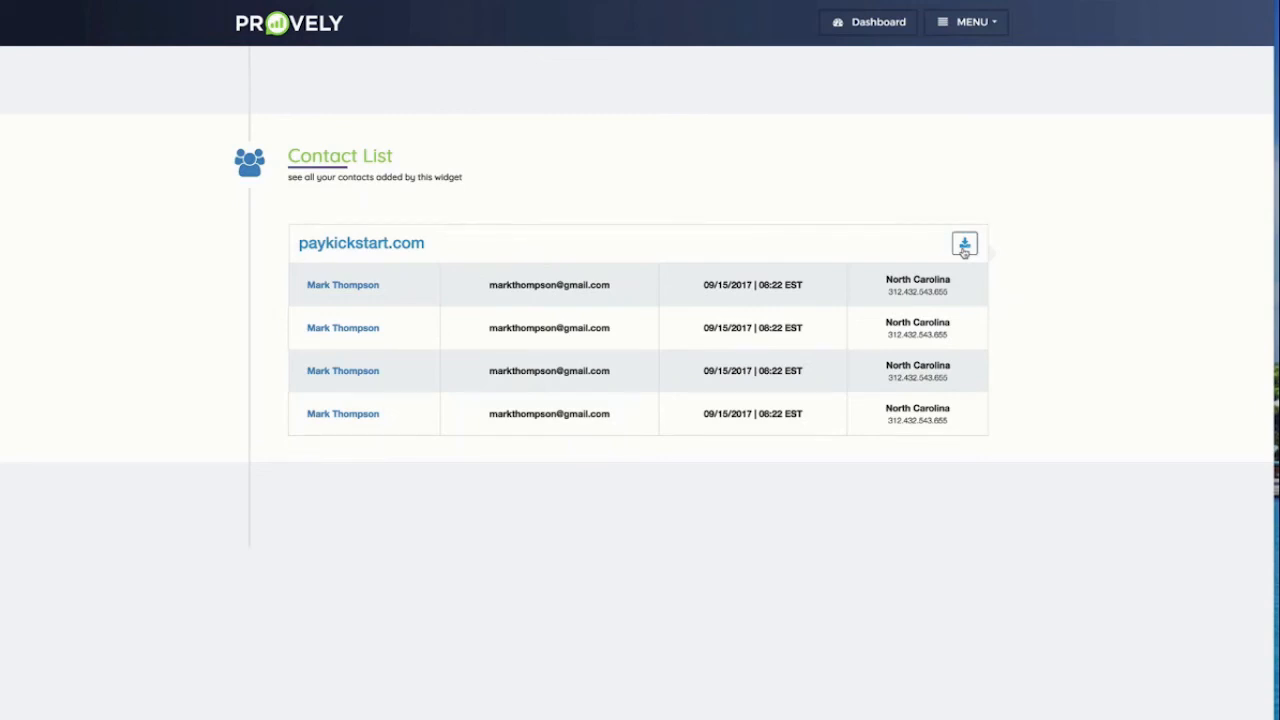
mouse_move(652, 304)
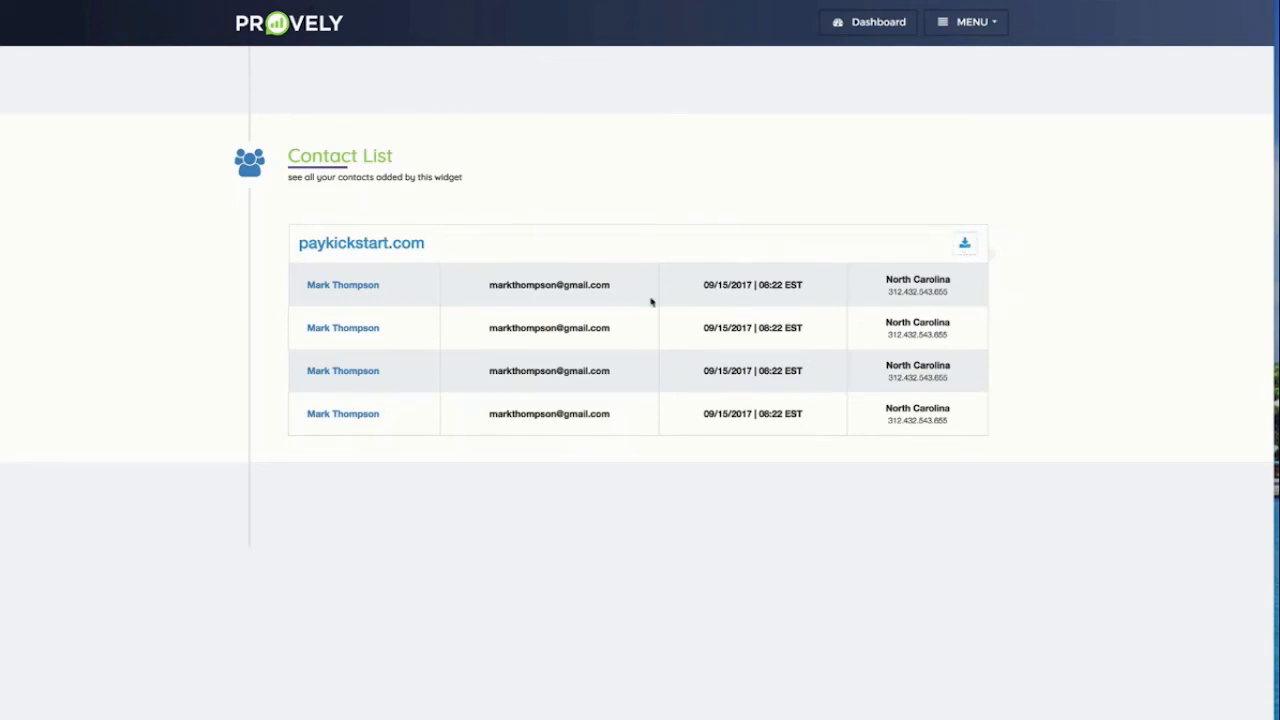
mouse_move(536, 342)
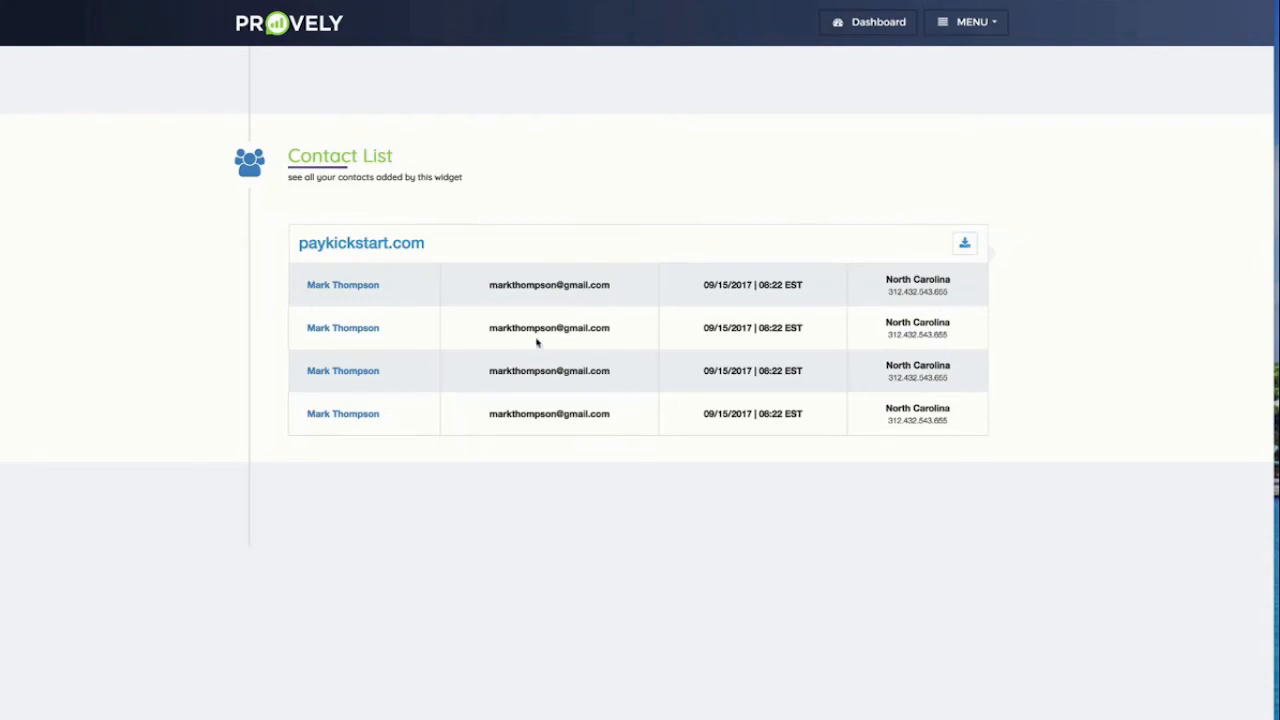
mouse_move(844, 308)
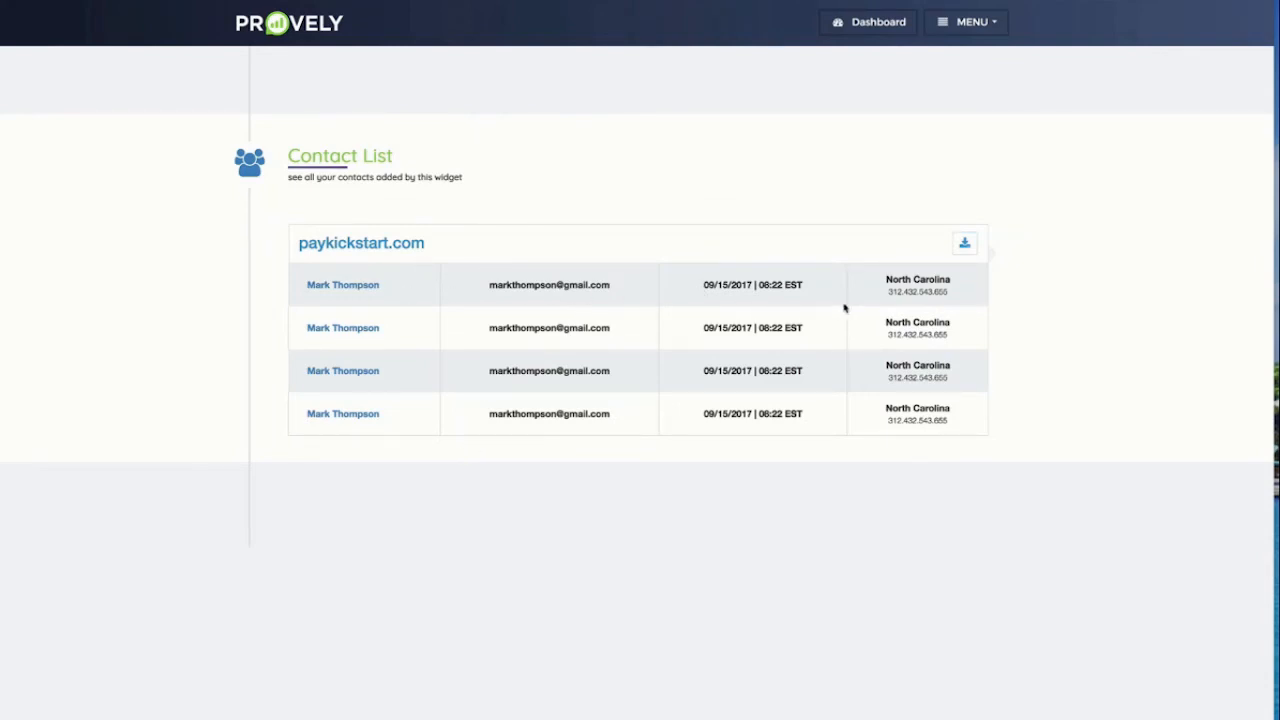
mouse_move(714, 280)
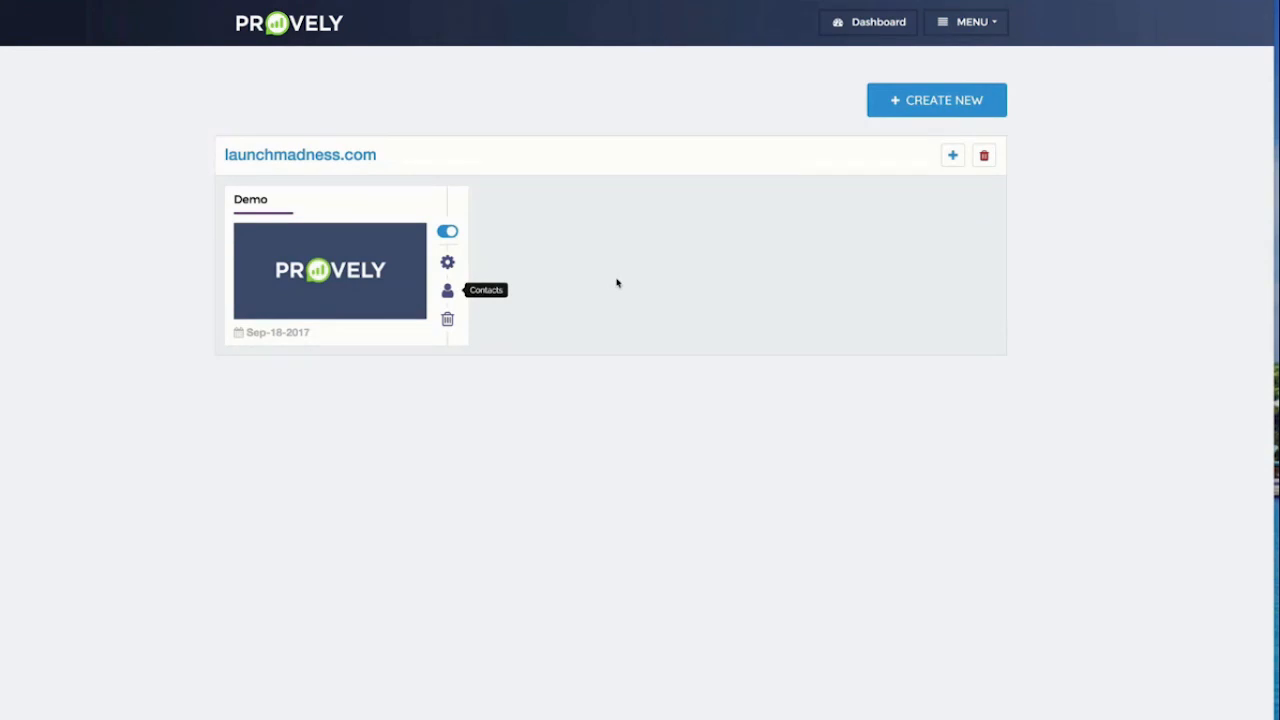
mouse_move(678, 248)
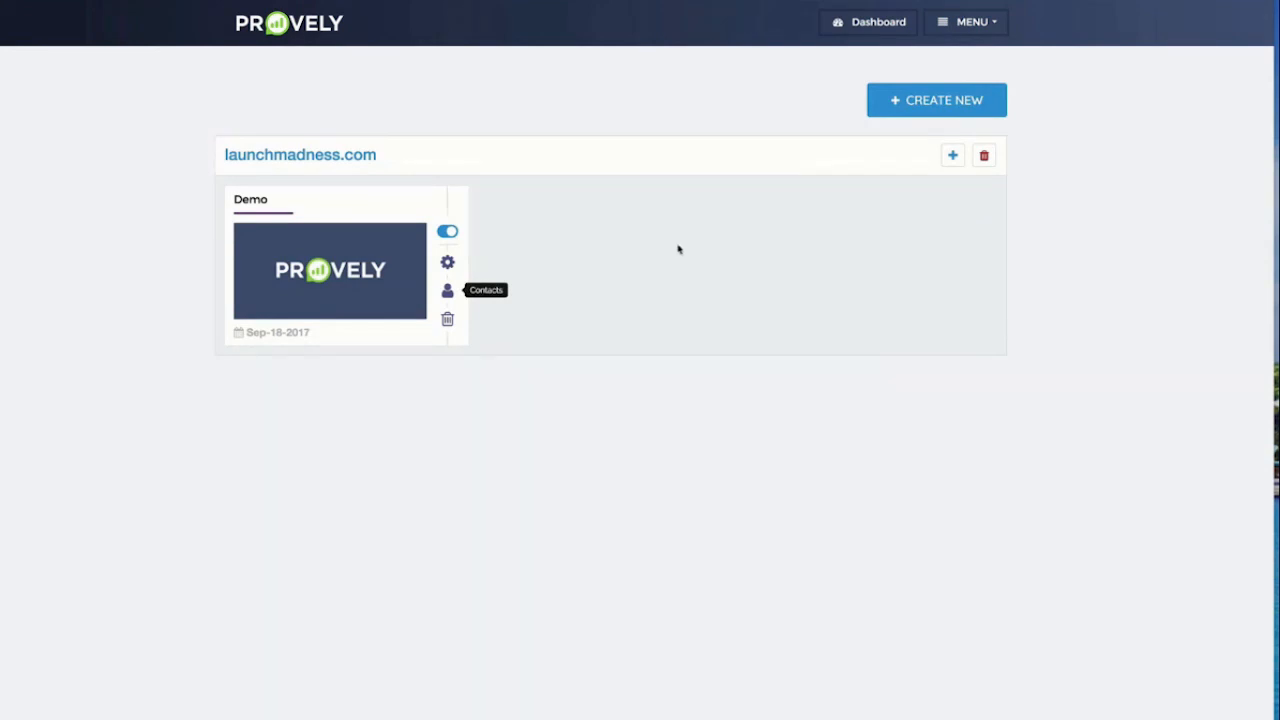
mouse_move(540, 302)
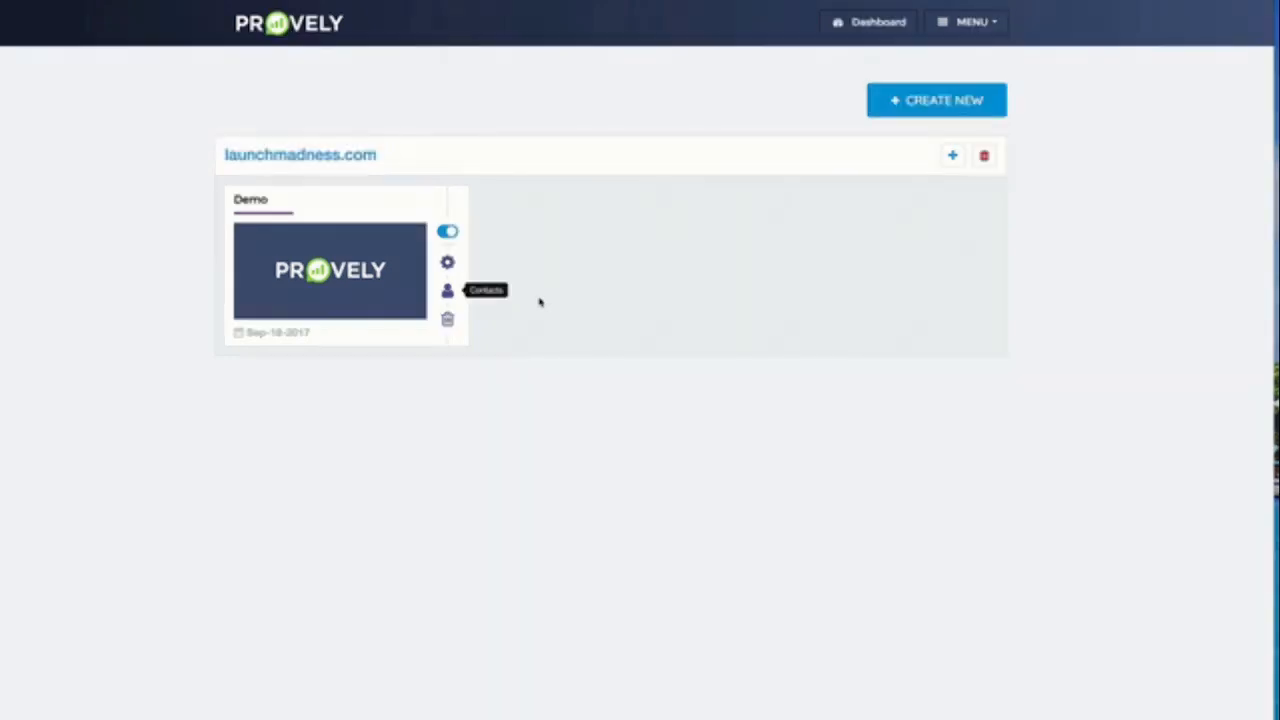
mouse_move(540, 304)
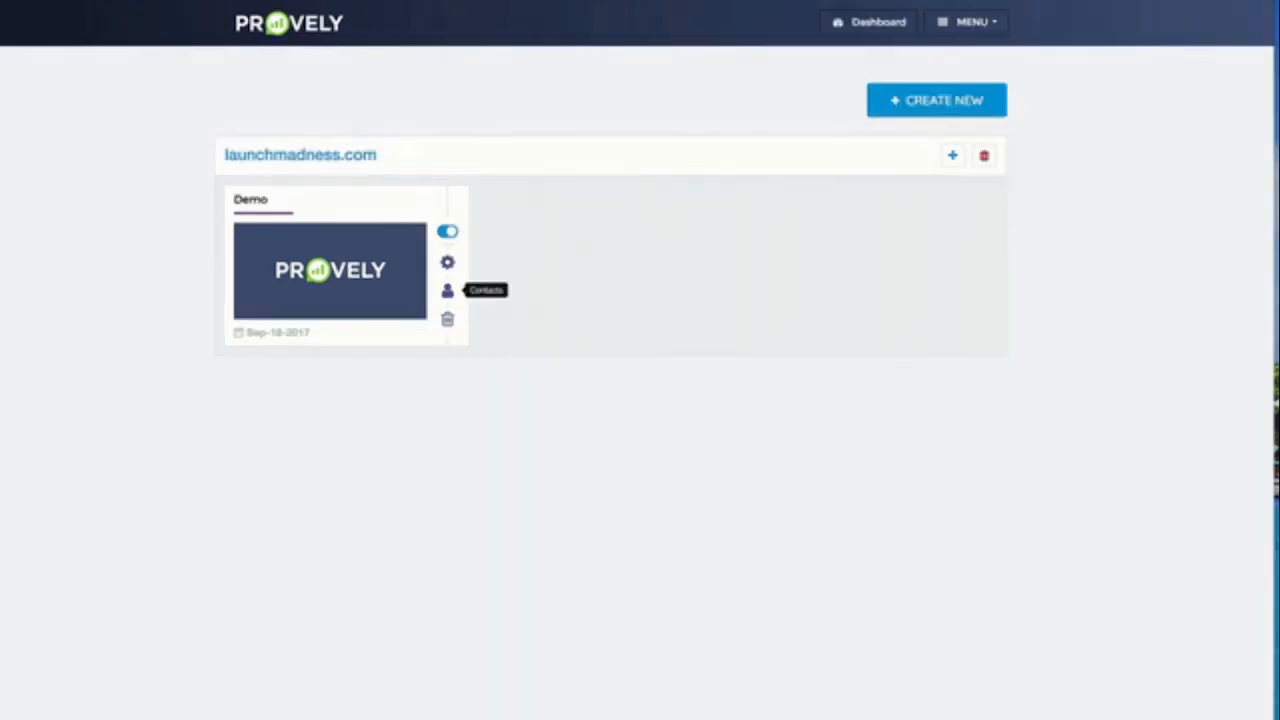